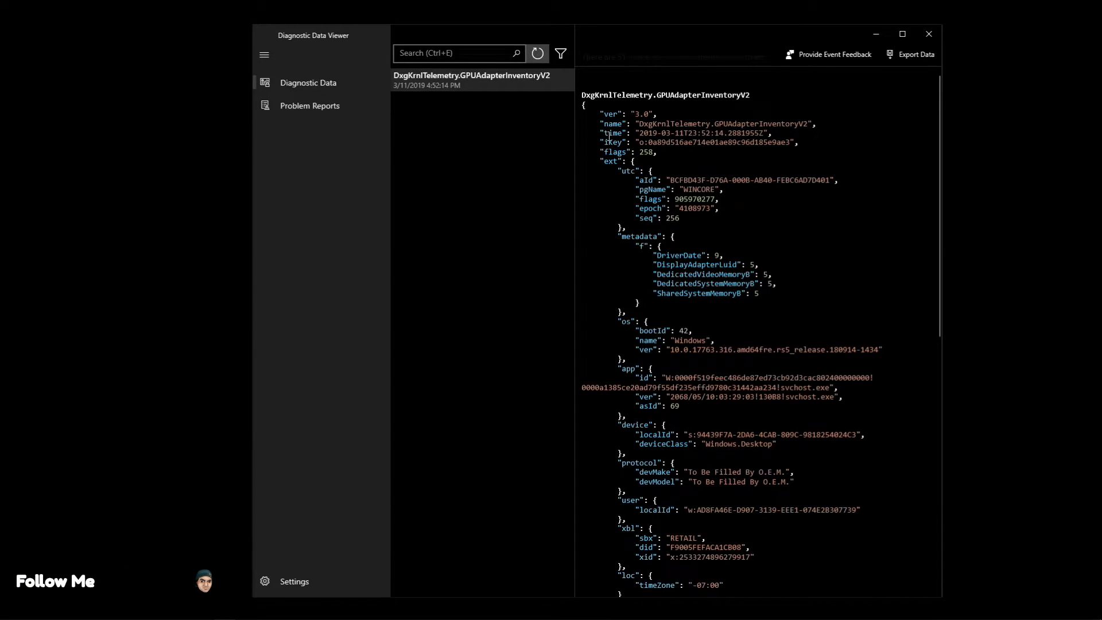
Step: Search the Start menu for 'dis' and launch Diagnostics & feedback settings
scroll(down, 3)
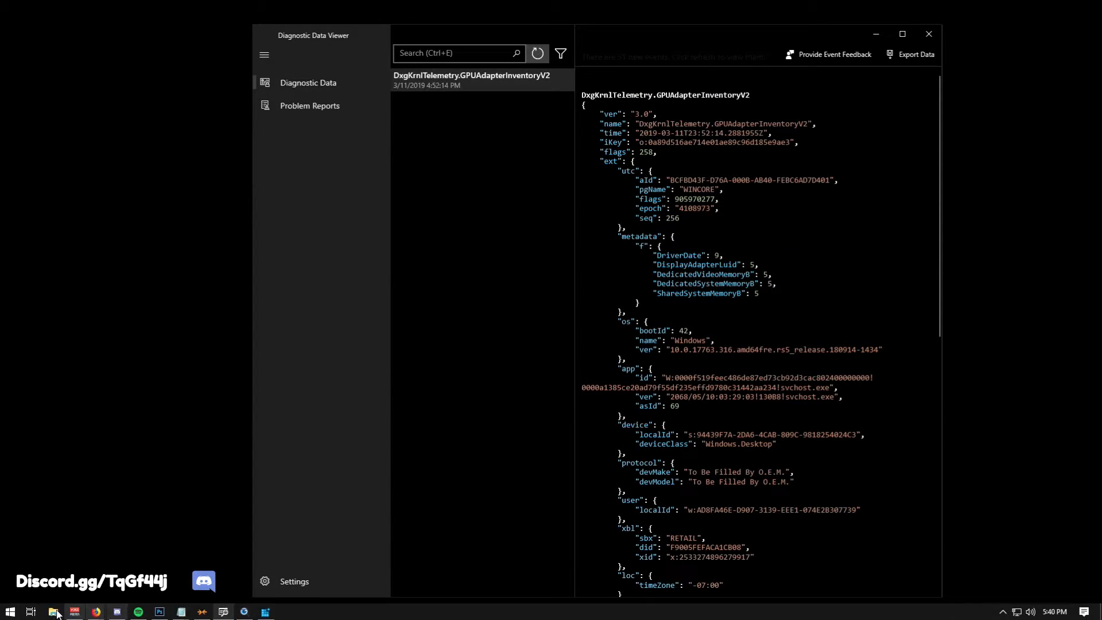
click(10, 611)
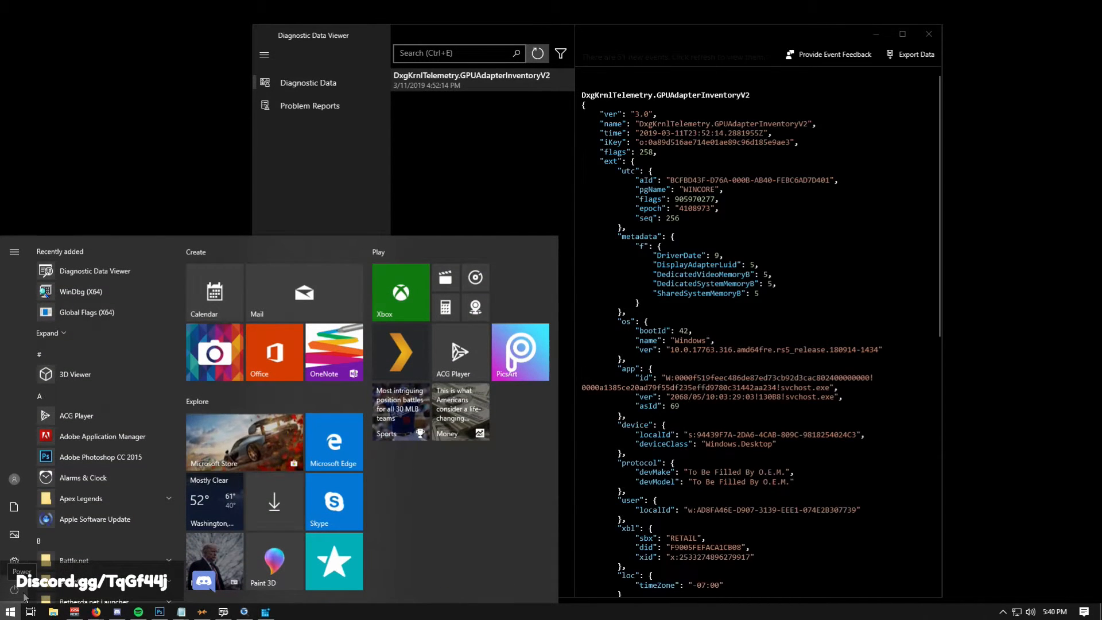
text(d)
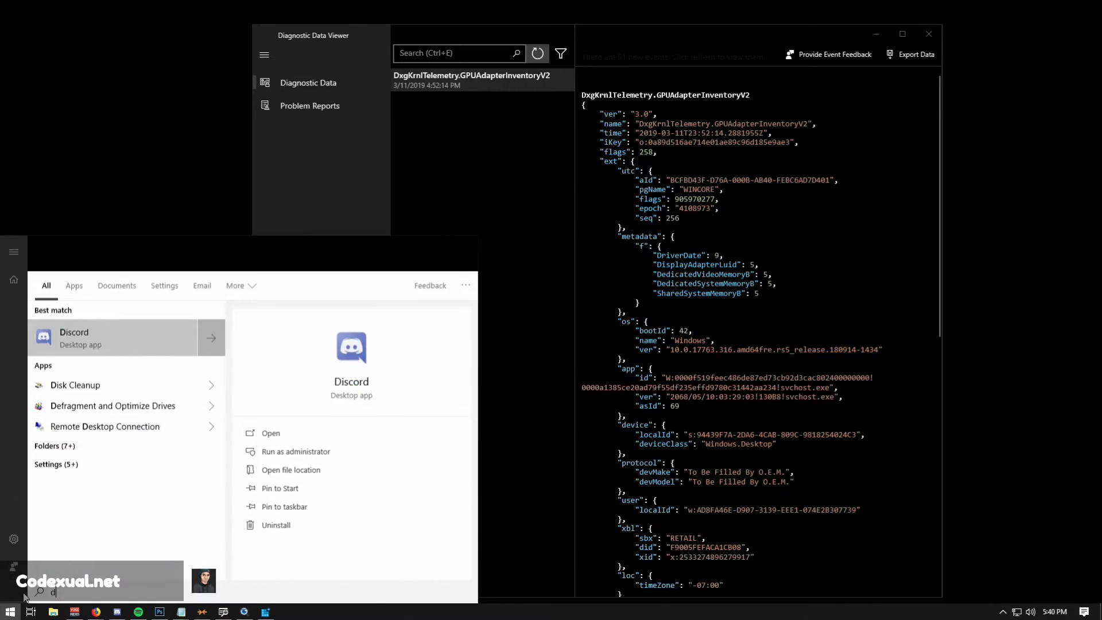
text(isgno)
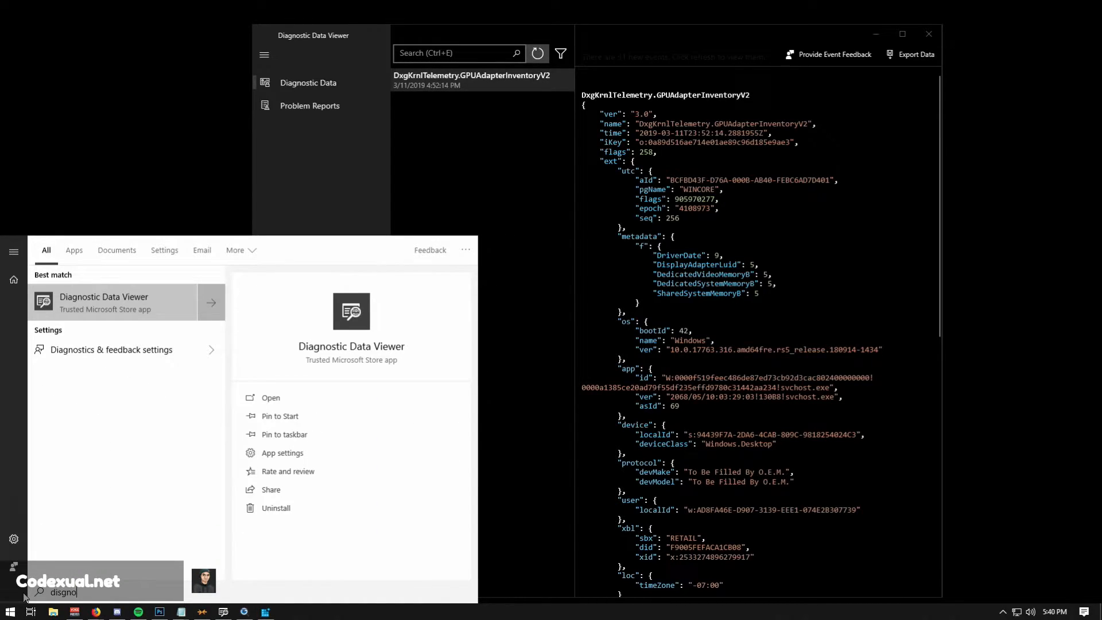
click(111, 350)
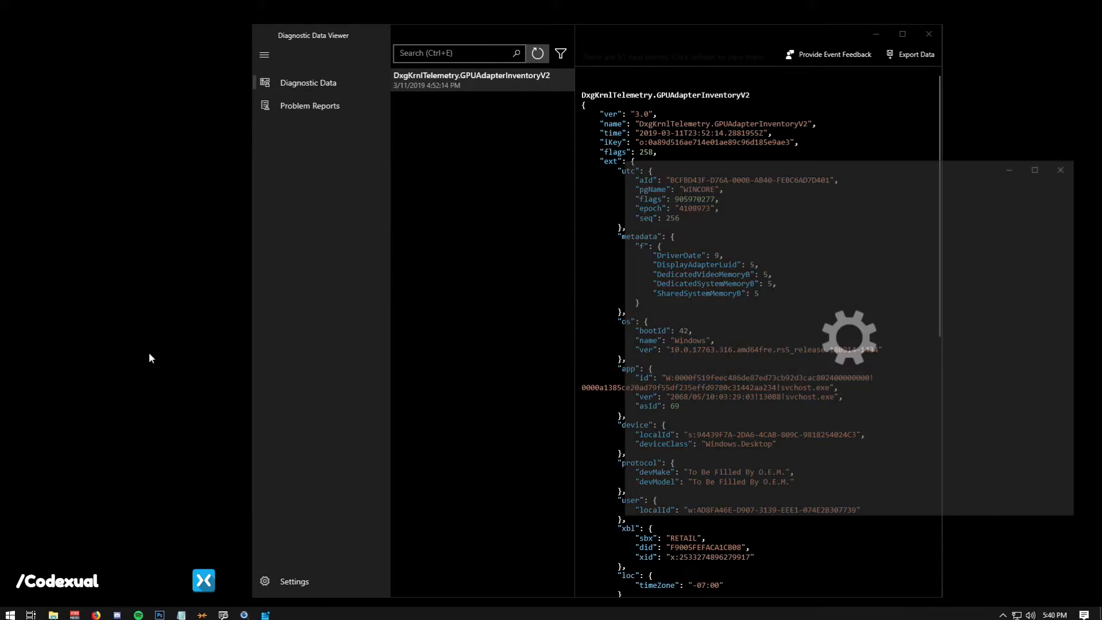
Step: Turn on View diagnostic data and launch the Diagnostic Data Viewer
click(294, 580)
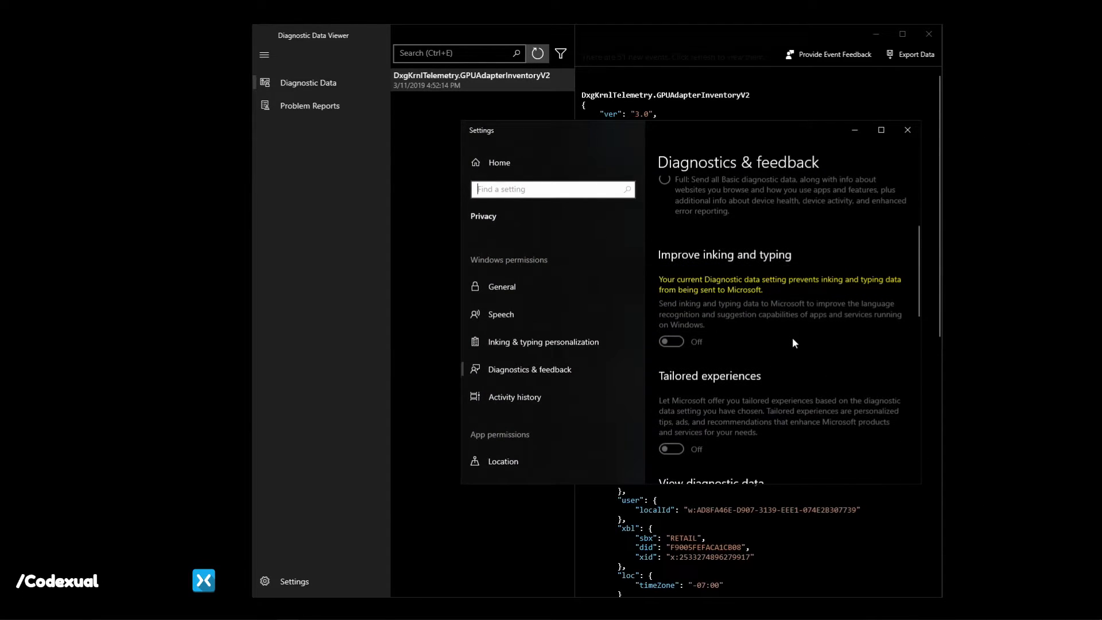
scroll(down, 3)
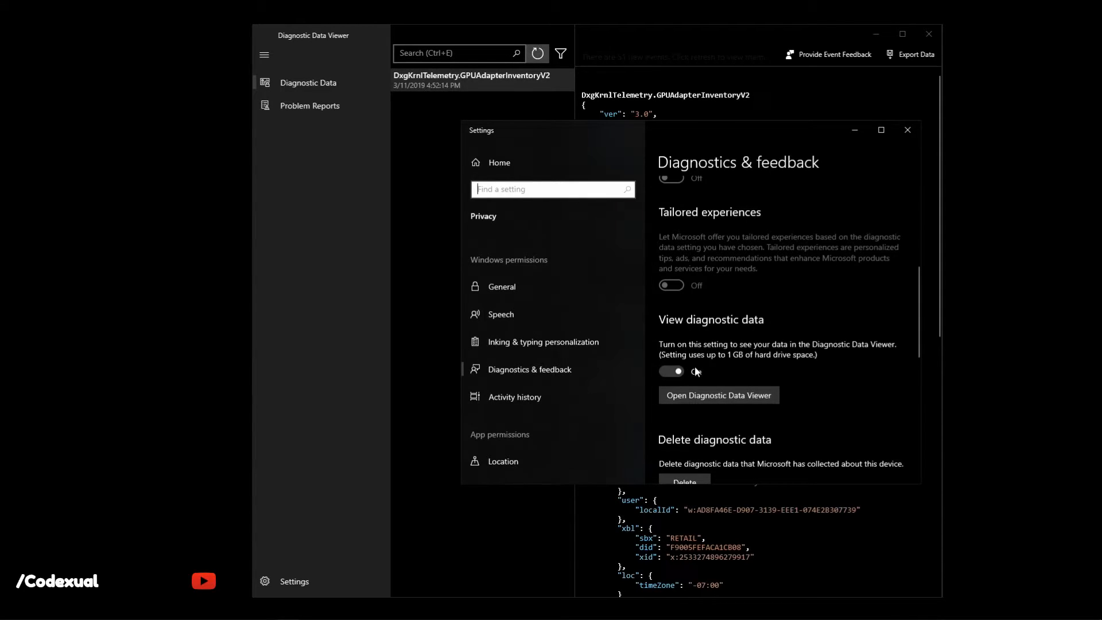
click(671, 371)
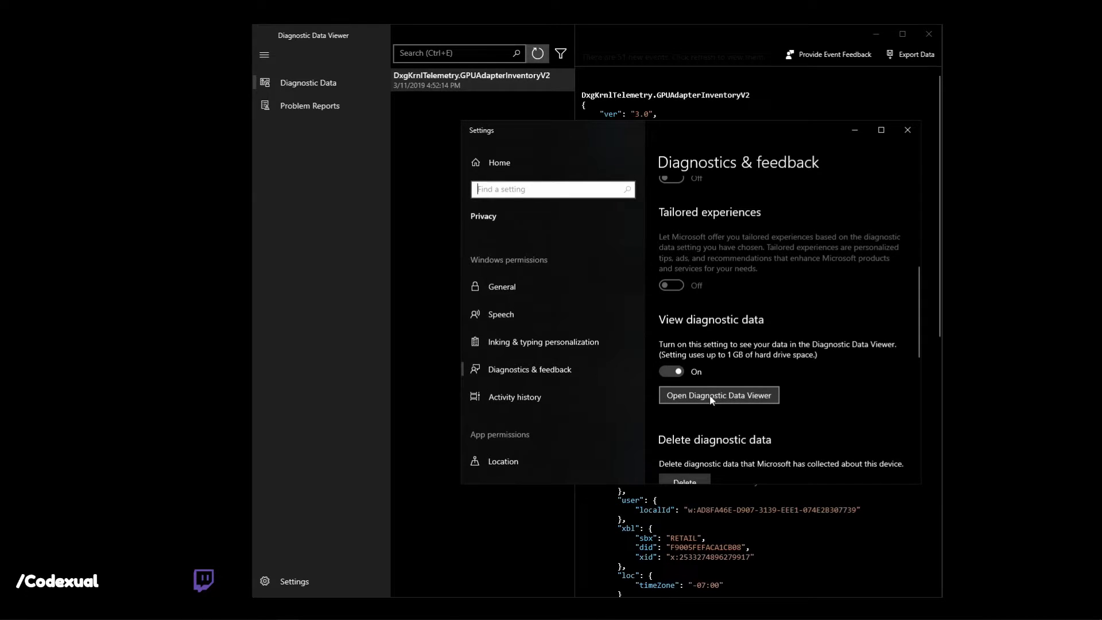
mouse_move(704, 244)
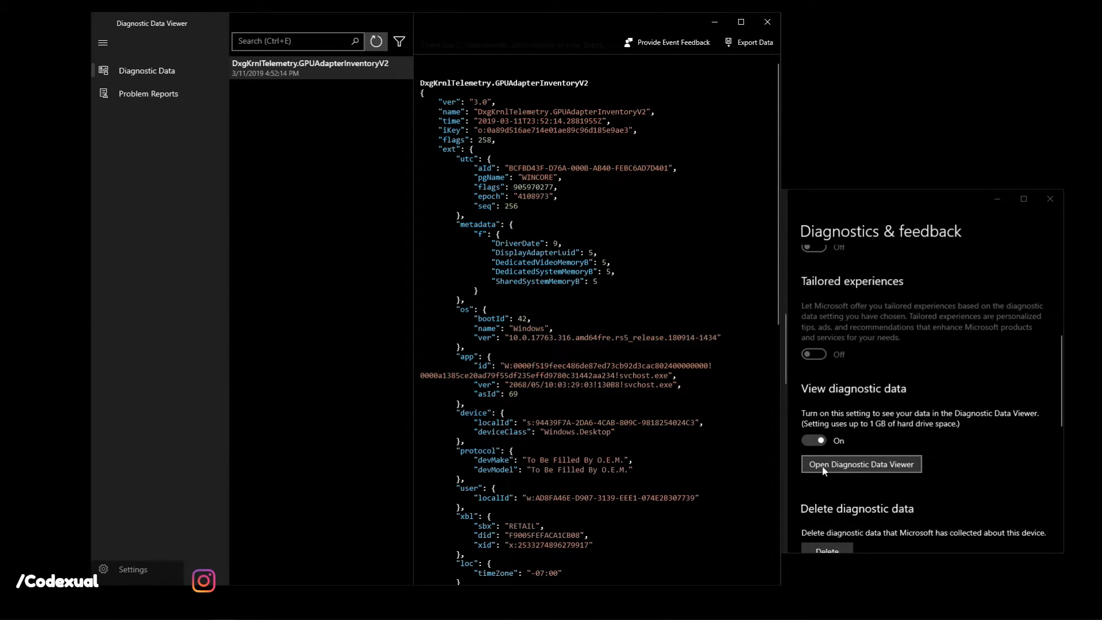
mouse_move(275, 119)
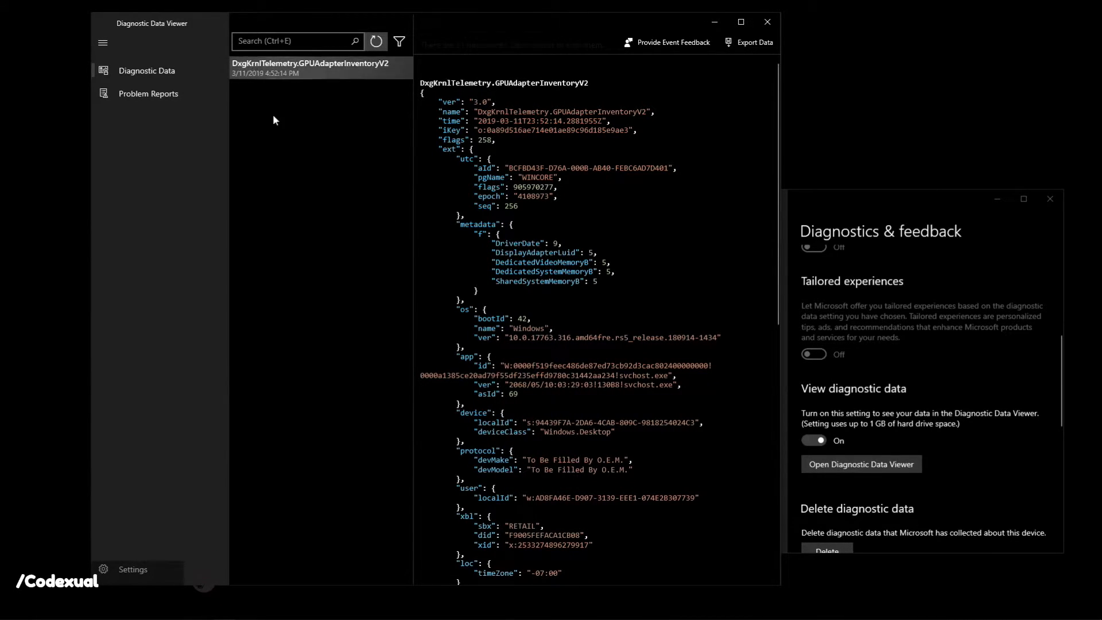
mouse_move(102, 43)
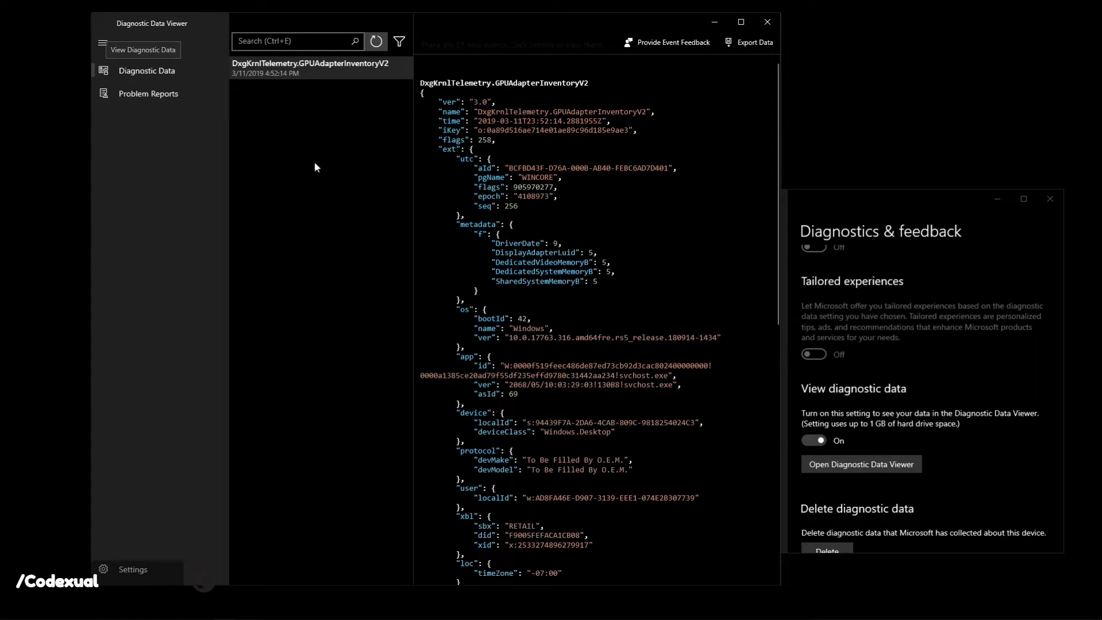
mouse_move(311, 114)
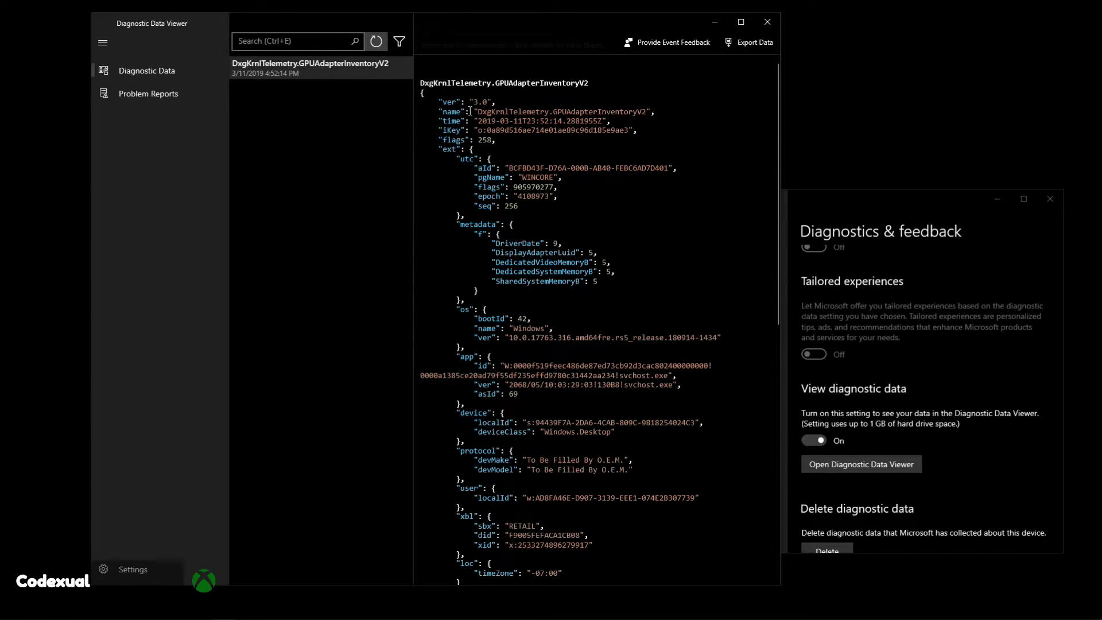
scroll(down, 3)
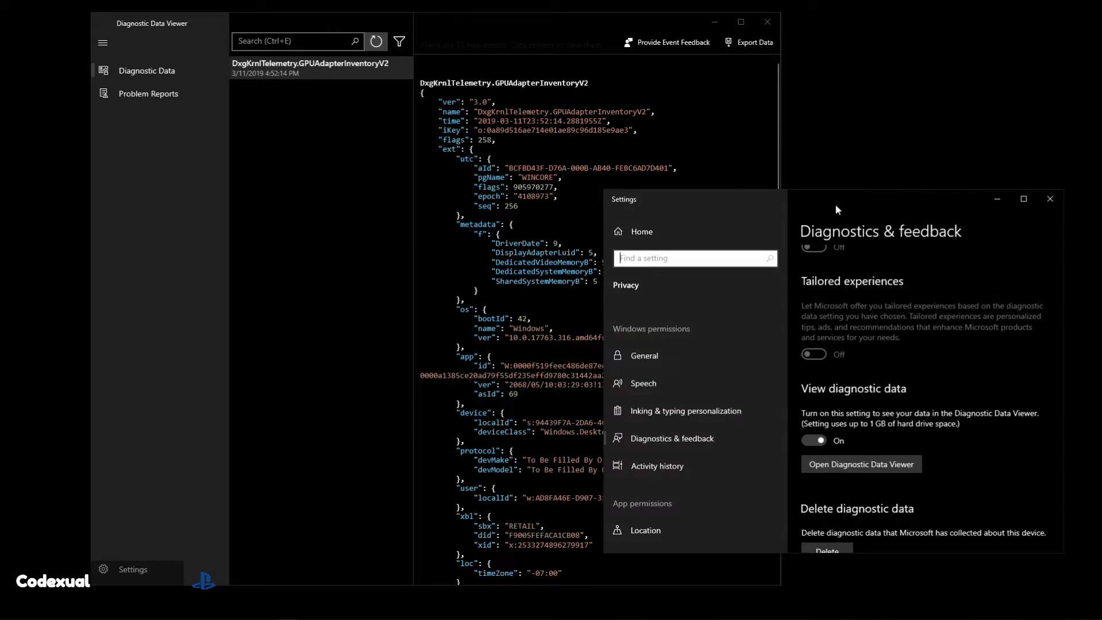
Step: Scroll the Diagnostics & feedback page down to the Delete diagnostic data section
scroll(down, 3)
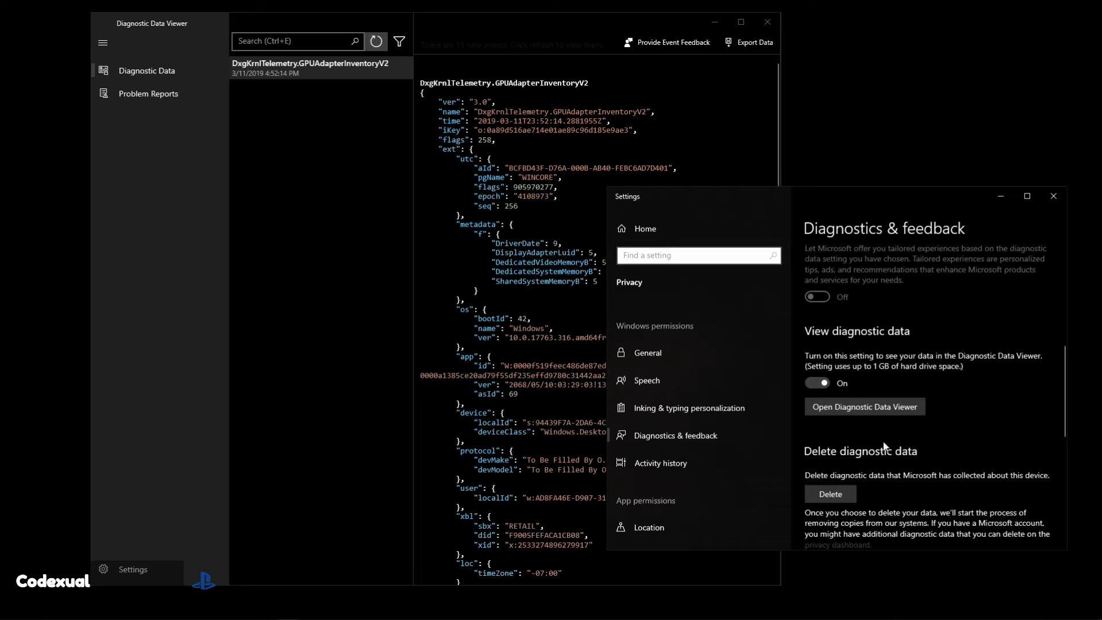
mouse_move(827, 480)
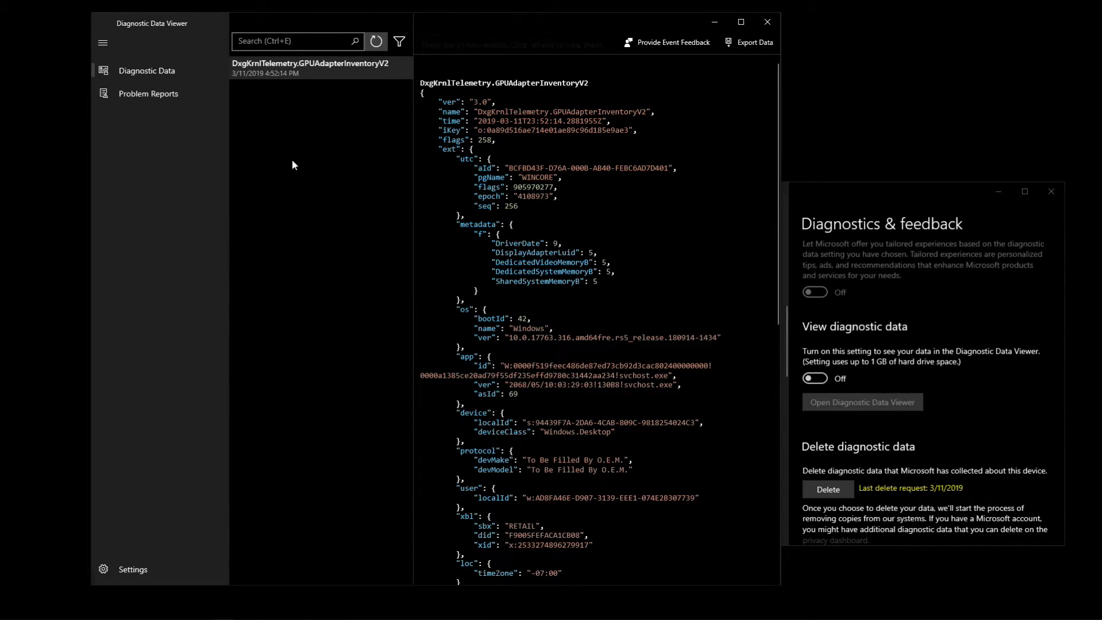
mouse_move(329, 195)
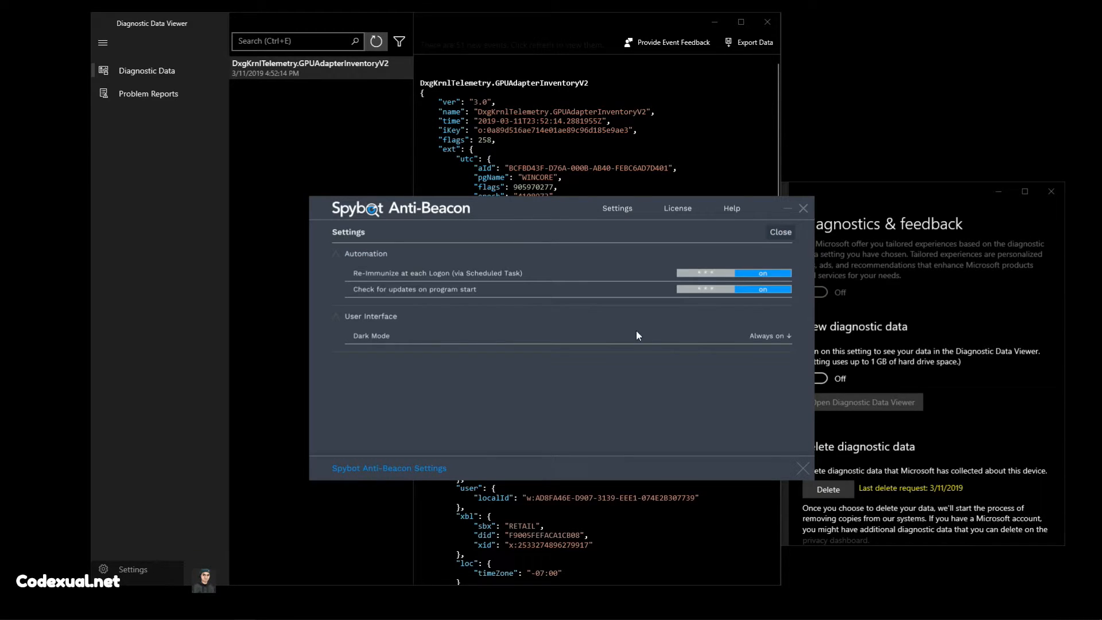
Step: Visit Anti-Beacon's License and Settings pages, then return to the protection overview
click(677, 207)
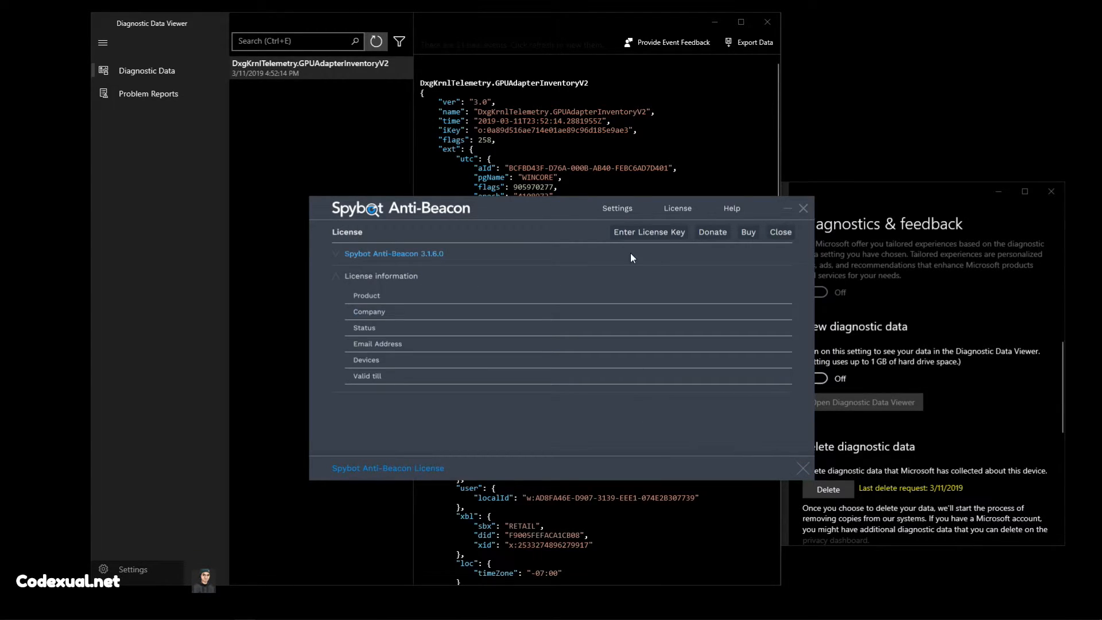
click(617, 207)
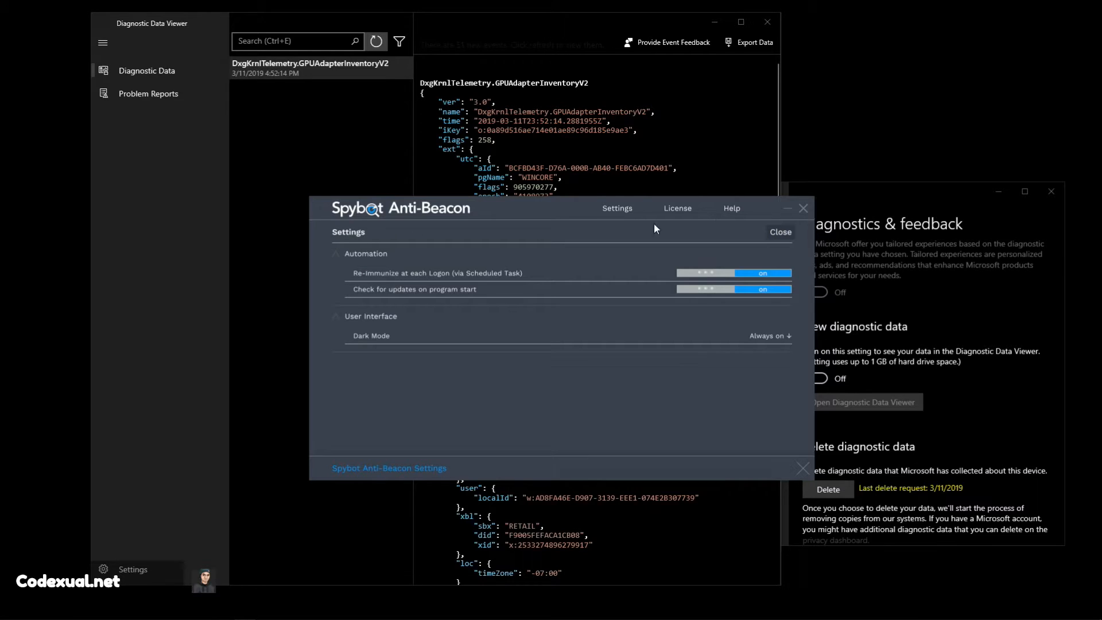
click(677, 208)
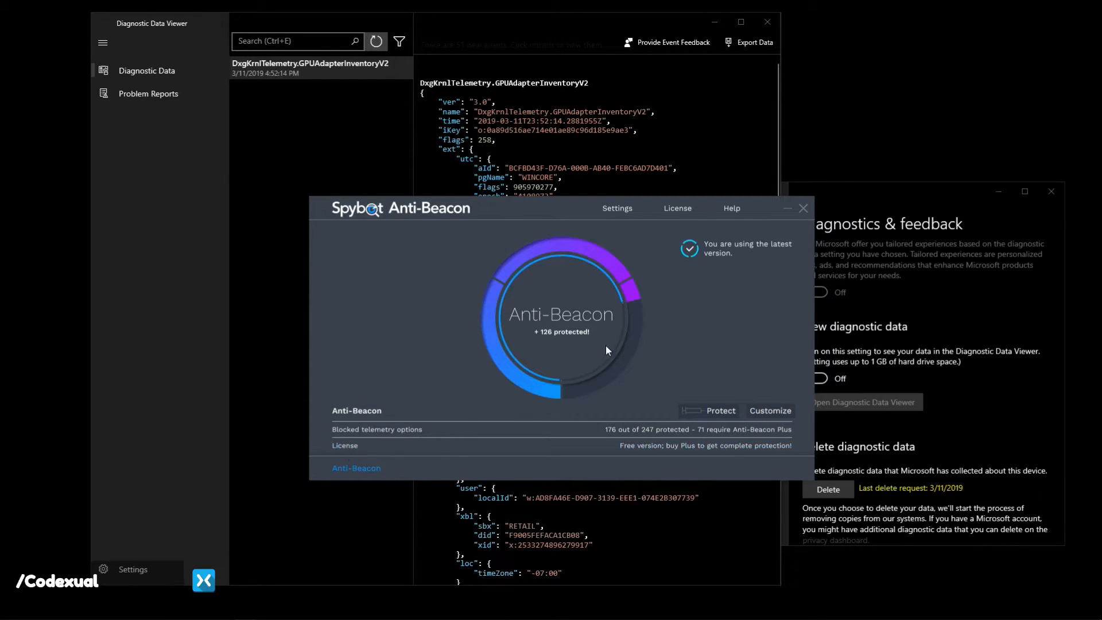
mouse_move(709, 410)
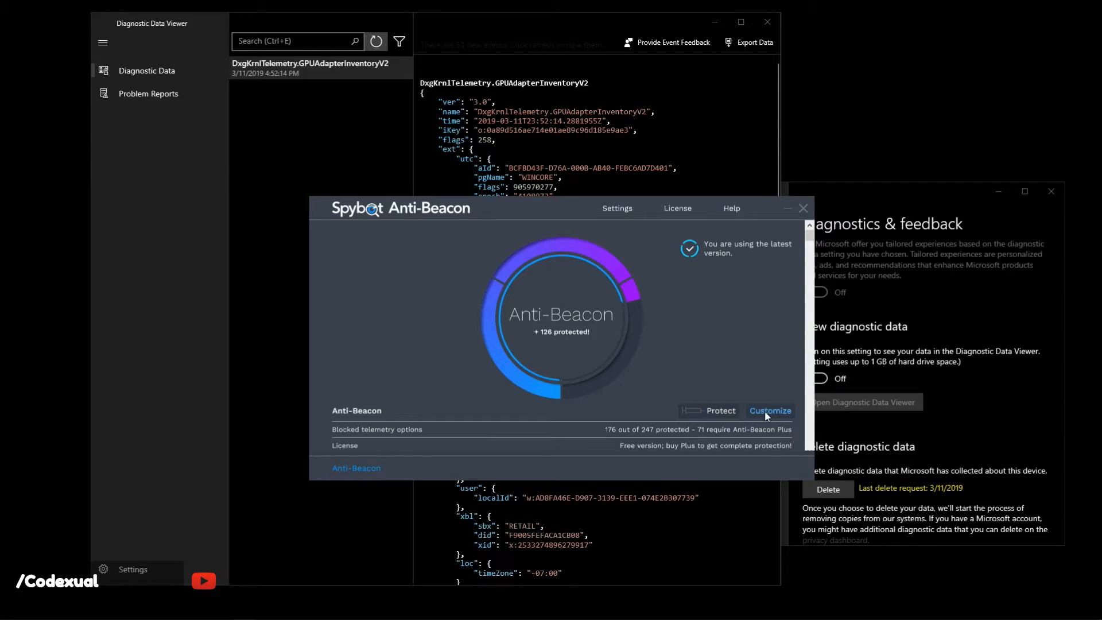
Step: Scroll through the full immunizer list, return to the overview, and view the hosts file
click(770, 411)
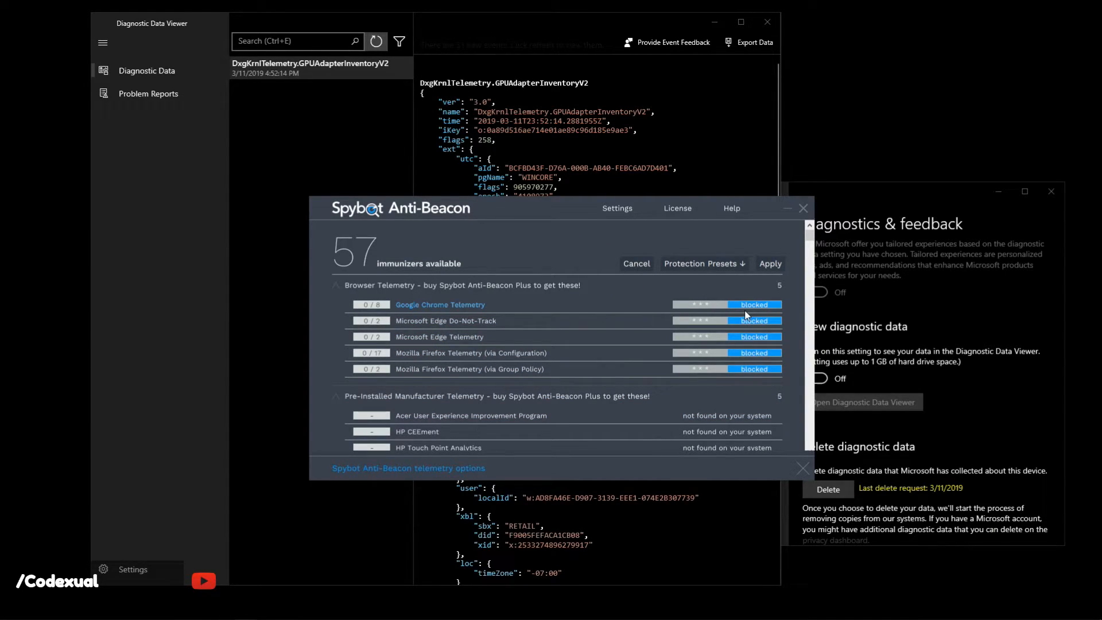
scroll(down, 3)
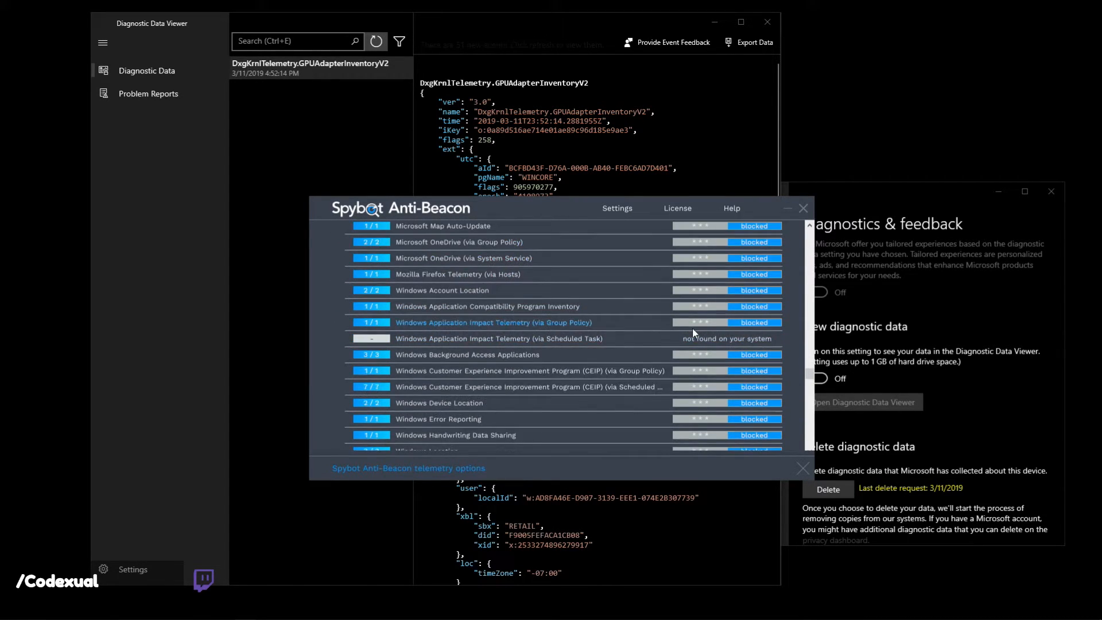
scroll(down, 3)
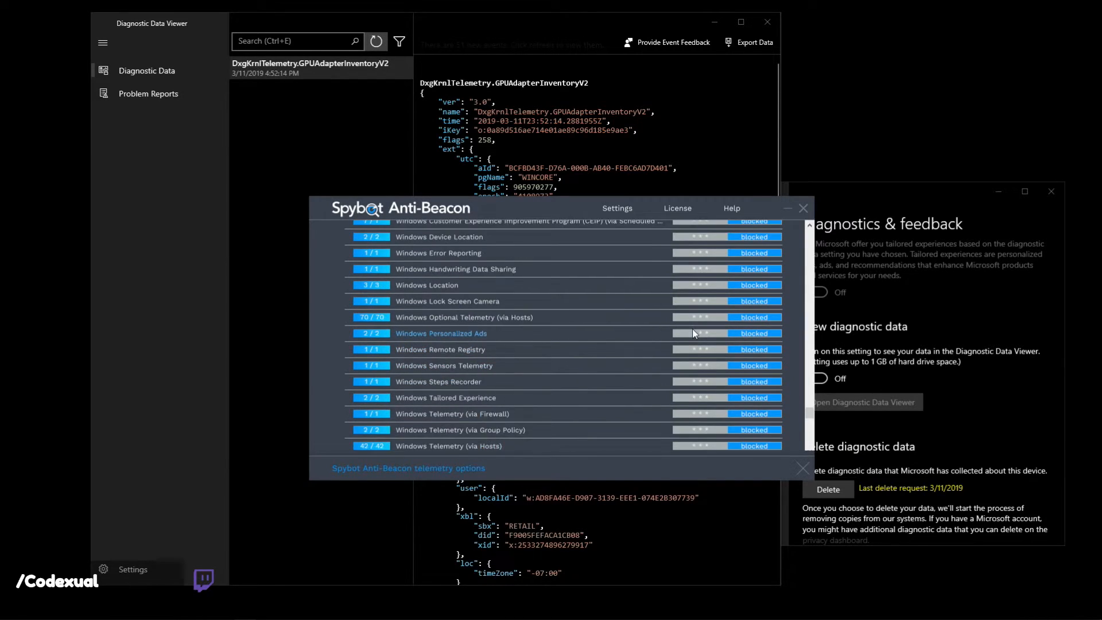
scroll(down, 3)
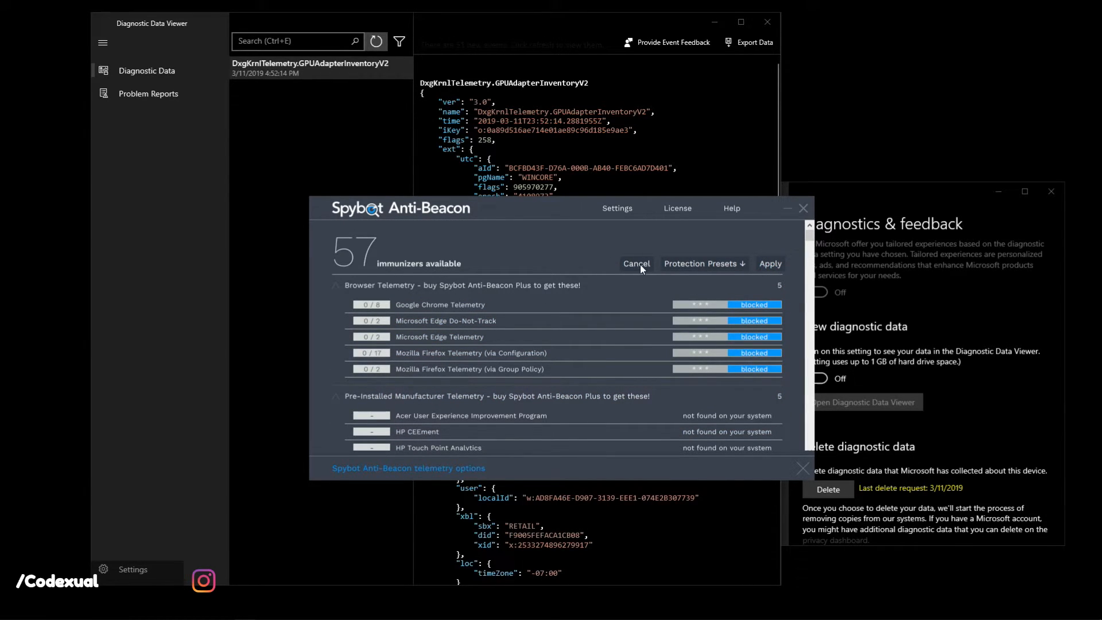
click(635, 264)
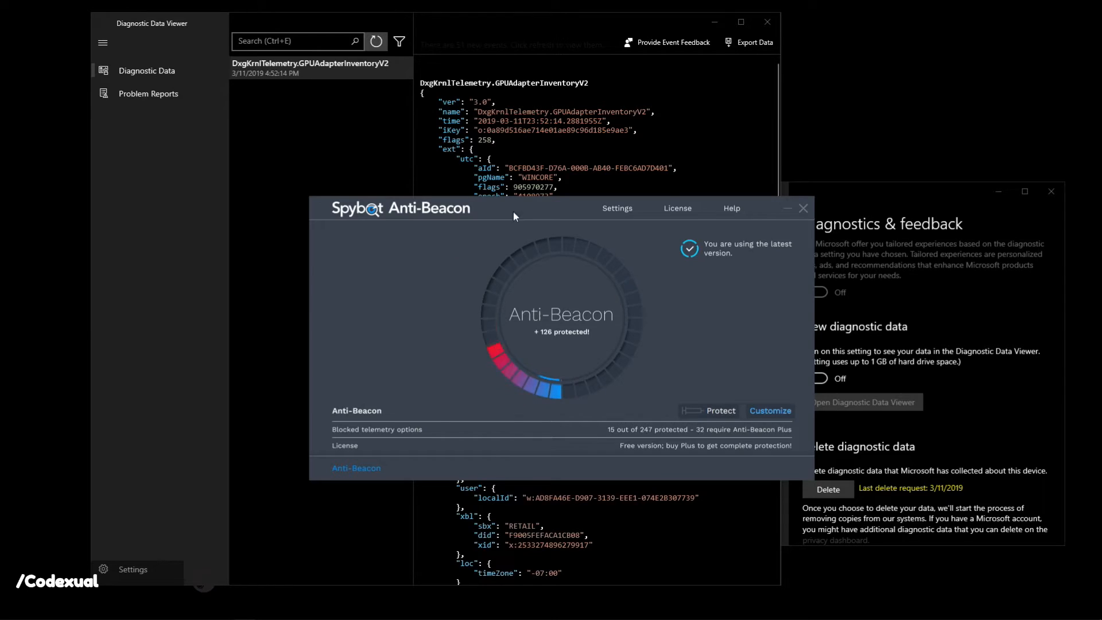
click(708, 410)
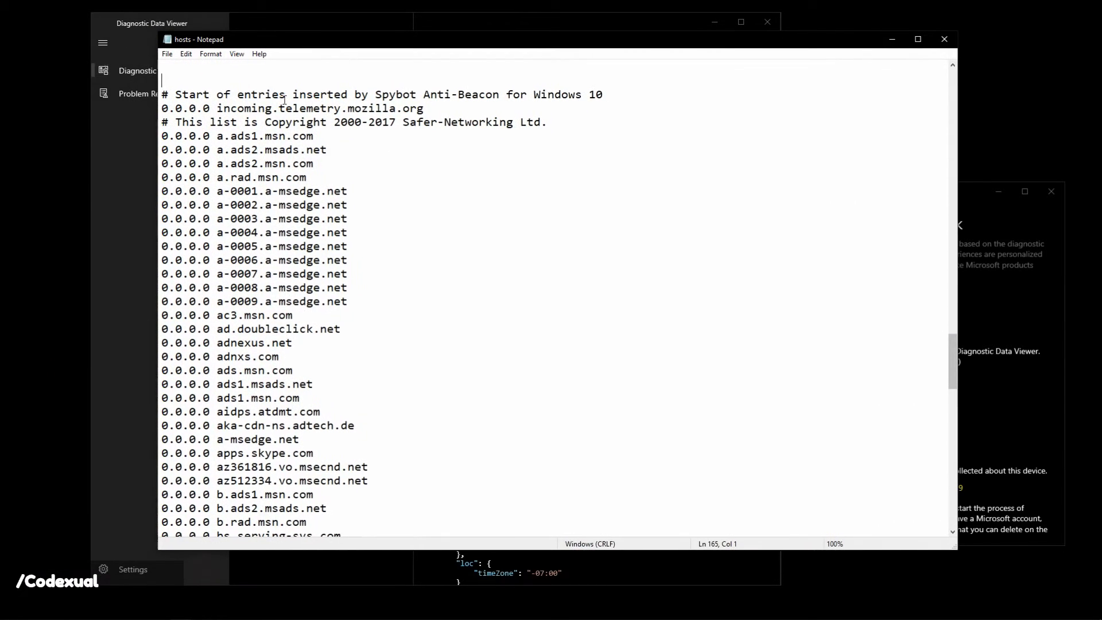
drag(162, 91, 356, 232)
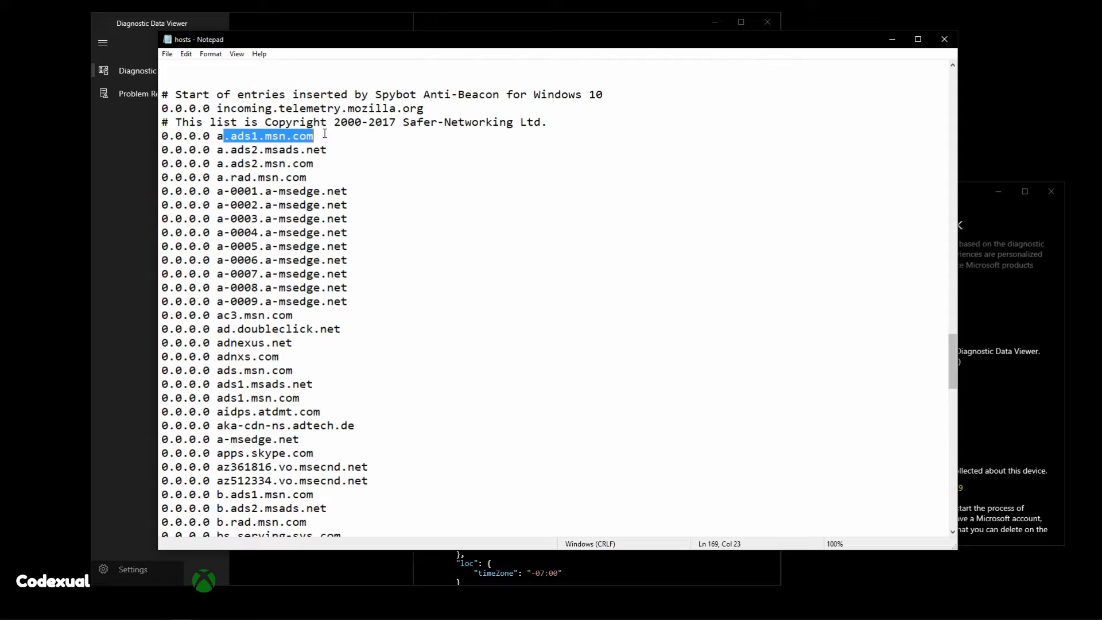
double_click(270, 150)
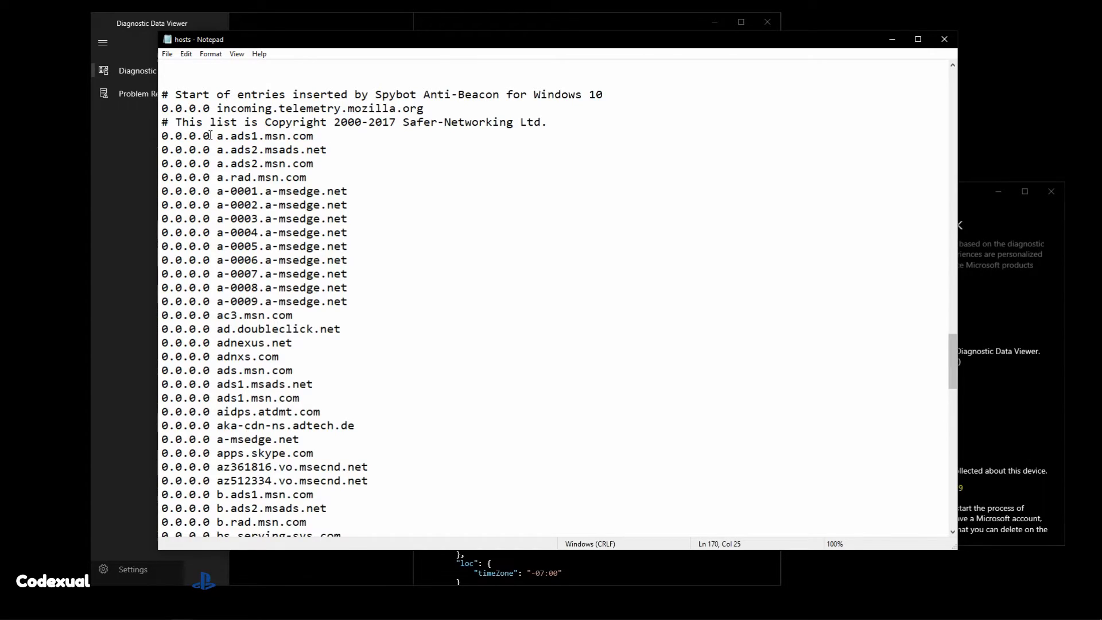
scroll(down, 3)
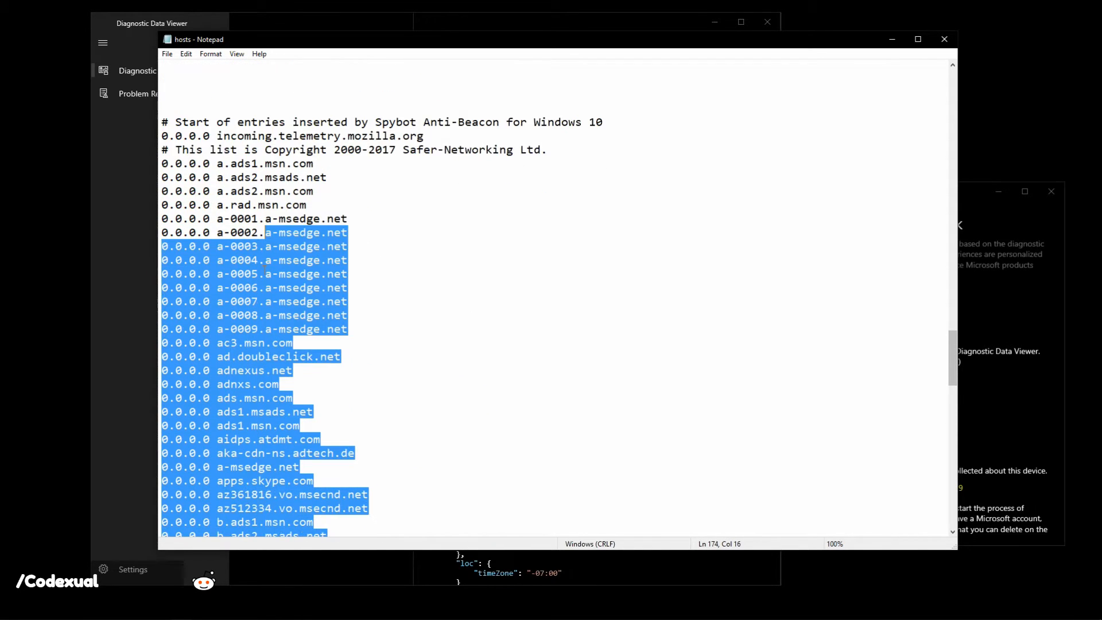
click(349, 315)
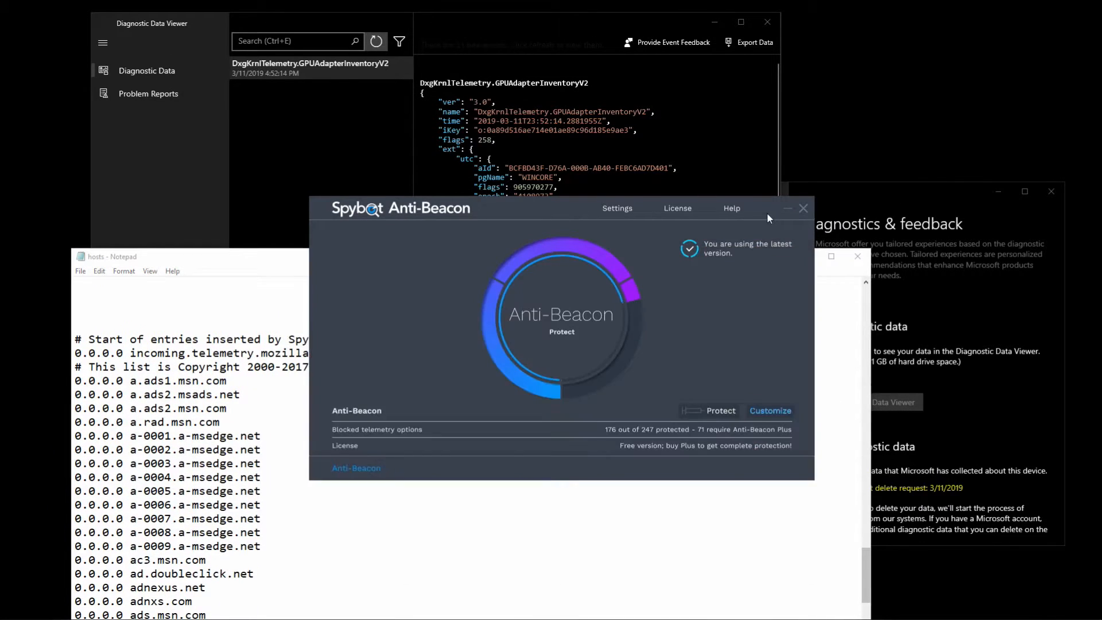
click(802, 207)
text(regedit)
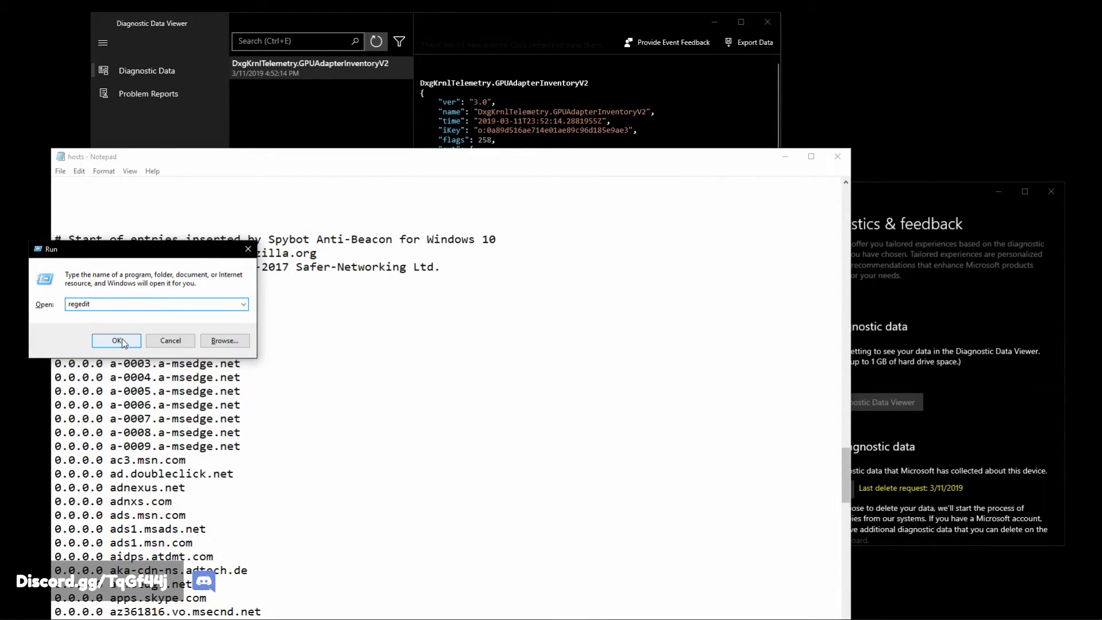
Step: Launch regedit and navigate to HKLM\SOFTWARE\Policies\Microsoft\Windows\DataCollection
click(116, 340)
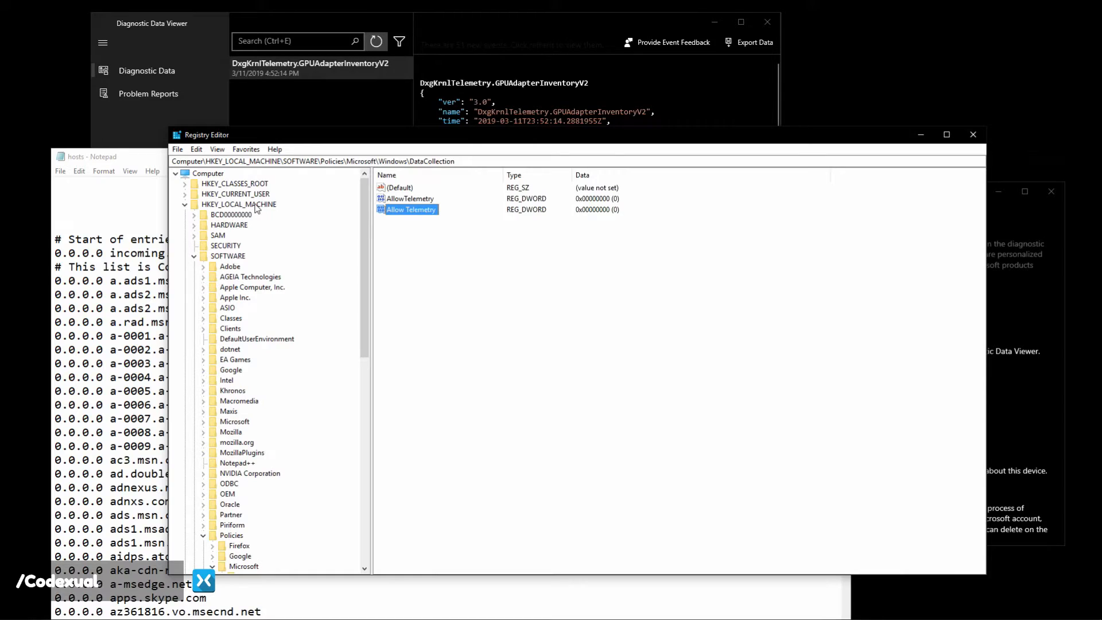
click(238, 204)
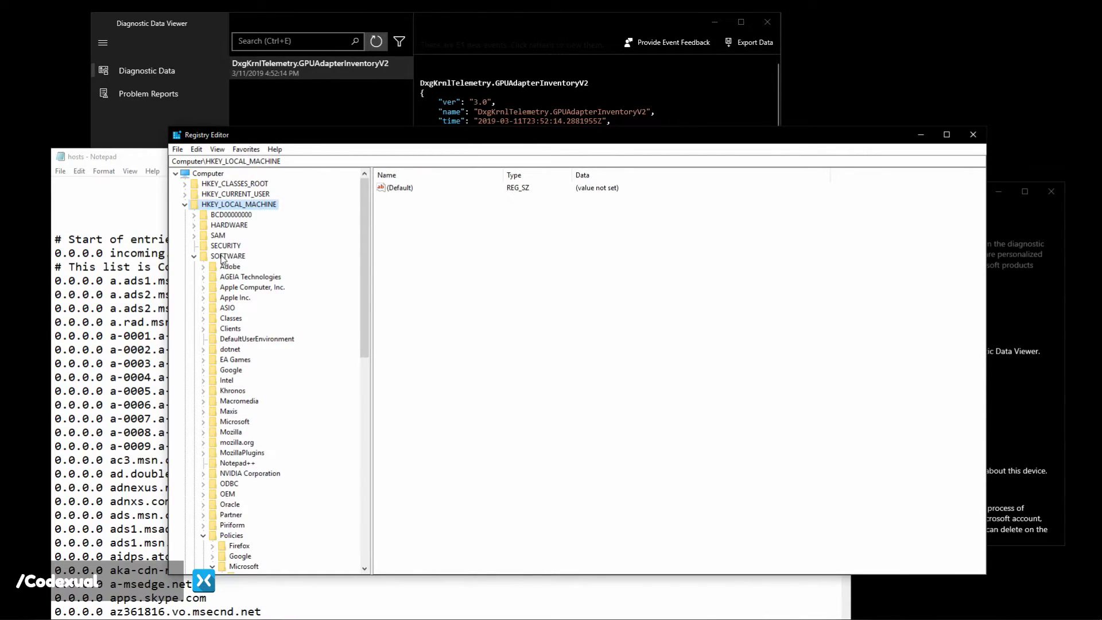
click(227, 256)
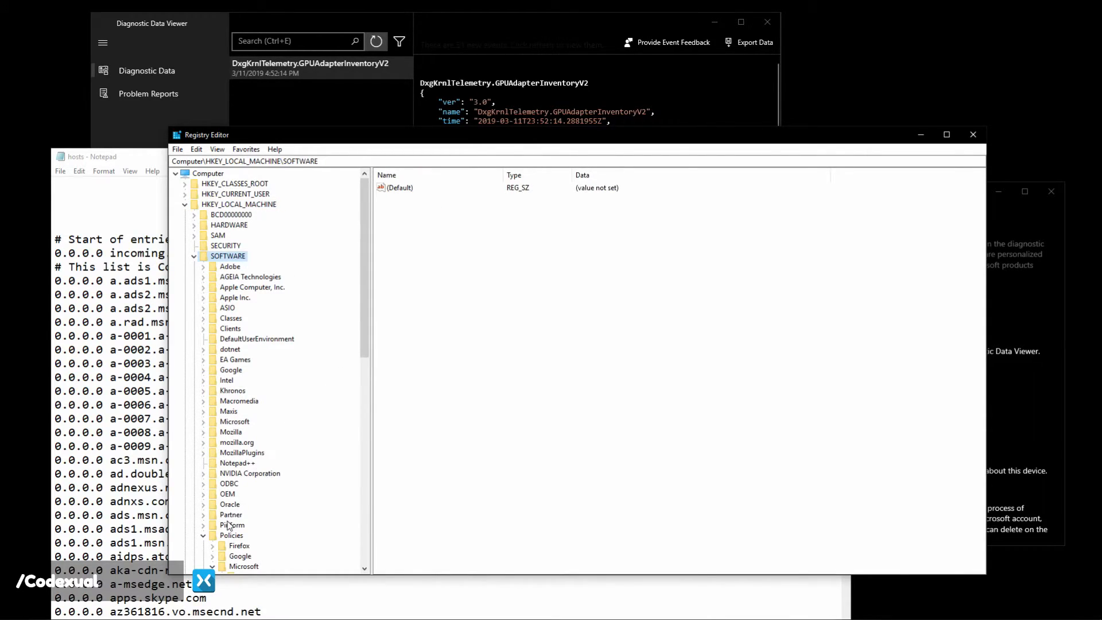
click(231, 535)
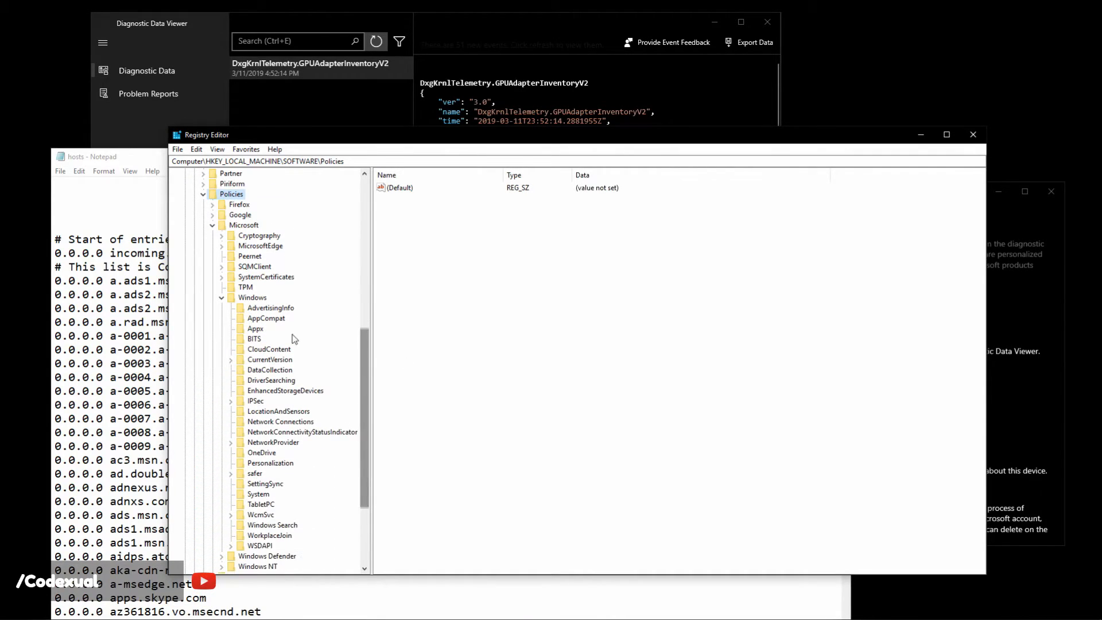
click(242, 225)
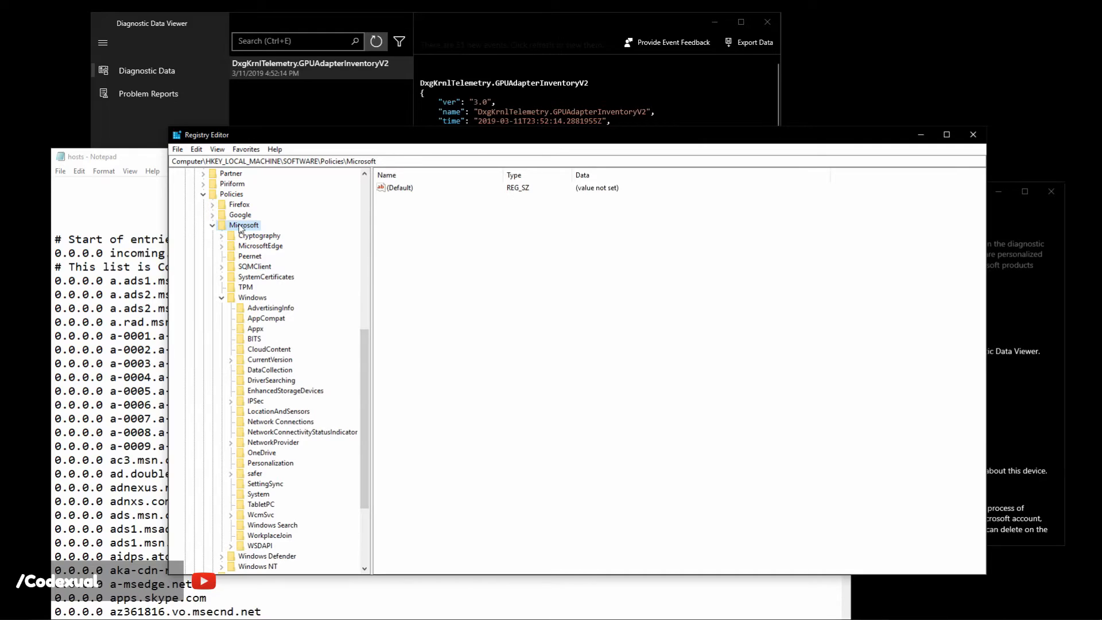
click(252, 298)
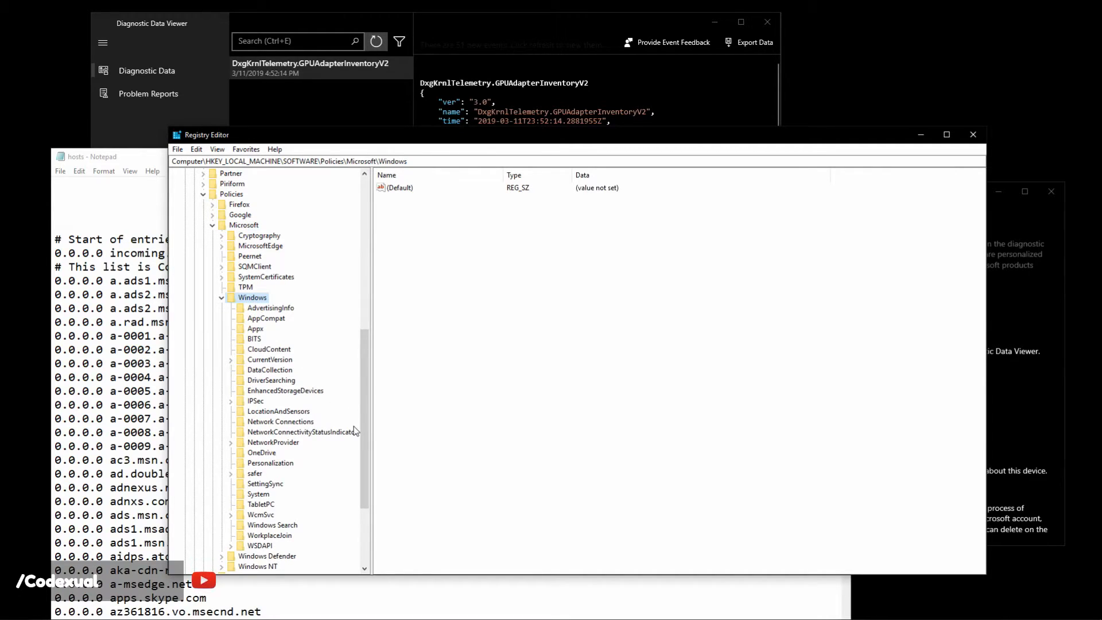
scroll(down, 3)
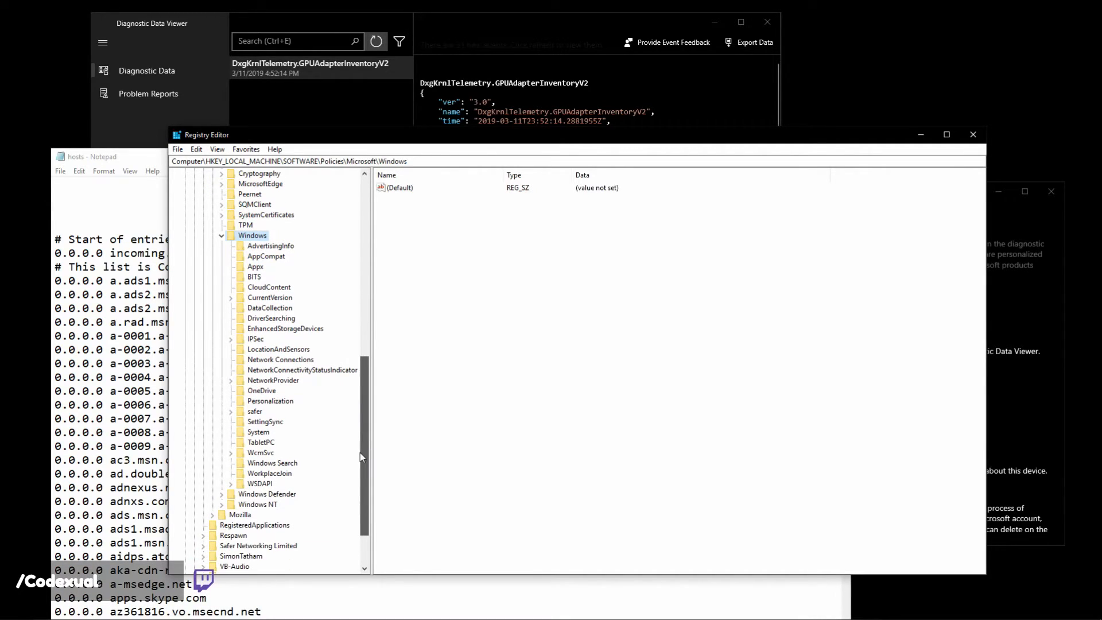
scroll(down, 3)
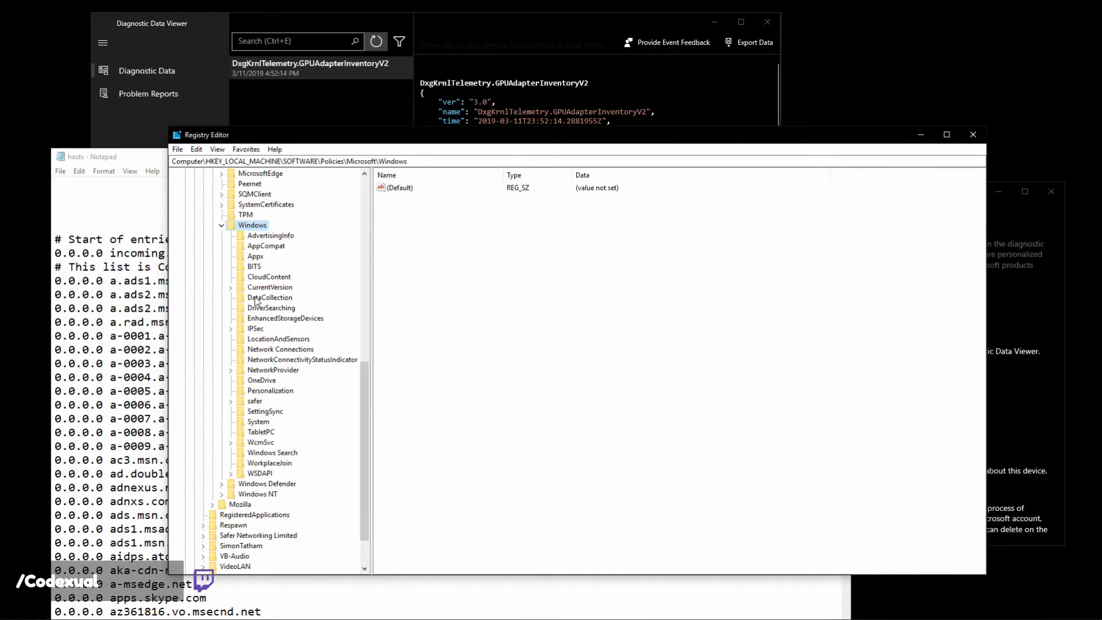
click(269, 297)
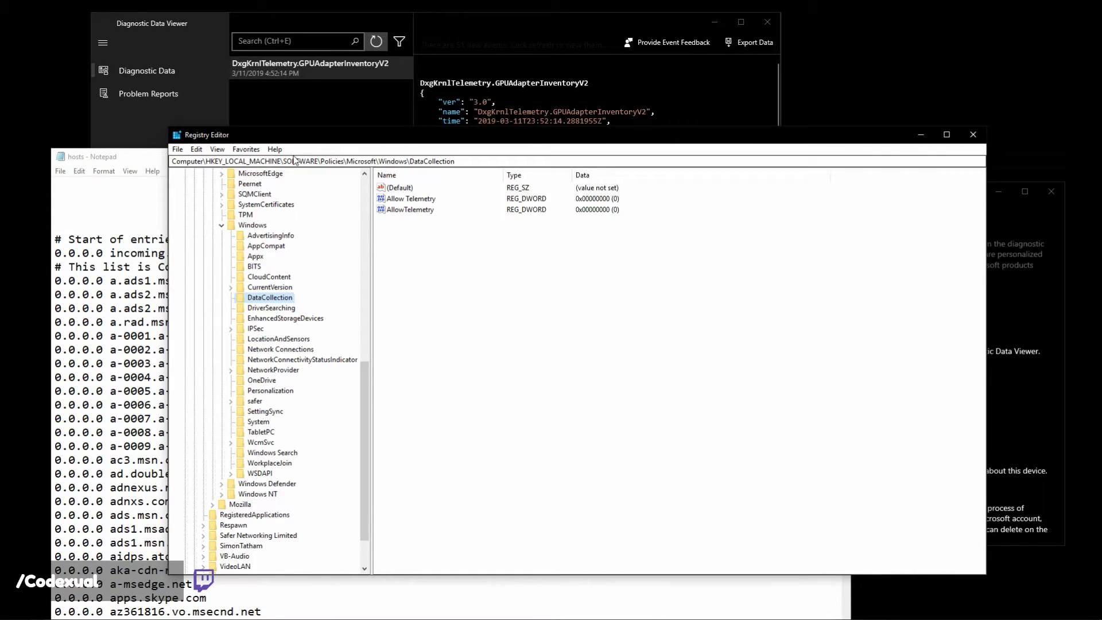
mouse_move(395, 293)
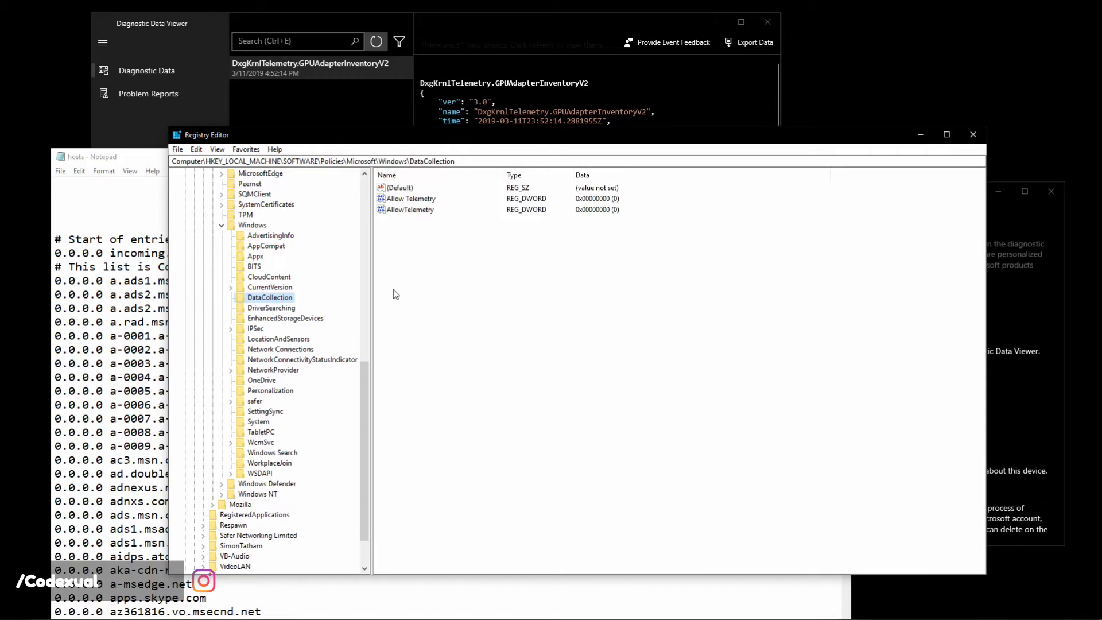
Step: Click in the DataCollection value pane to reach the New value options
click(402, 187)
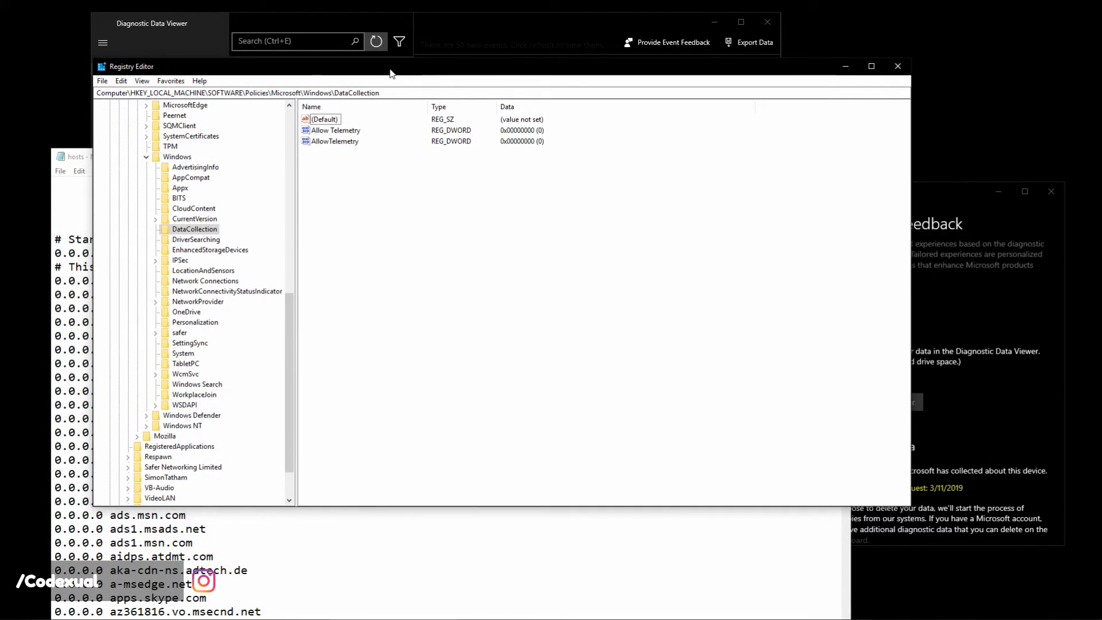
click(374, 128)
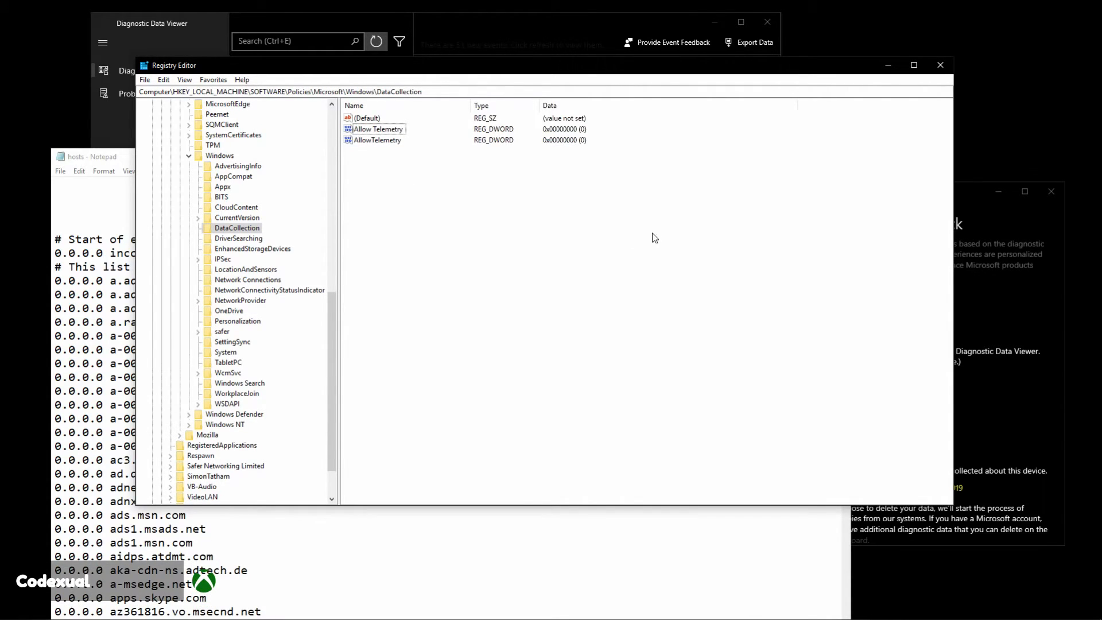
mouse_move(394, 204)
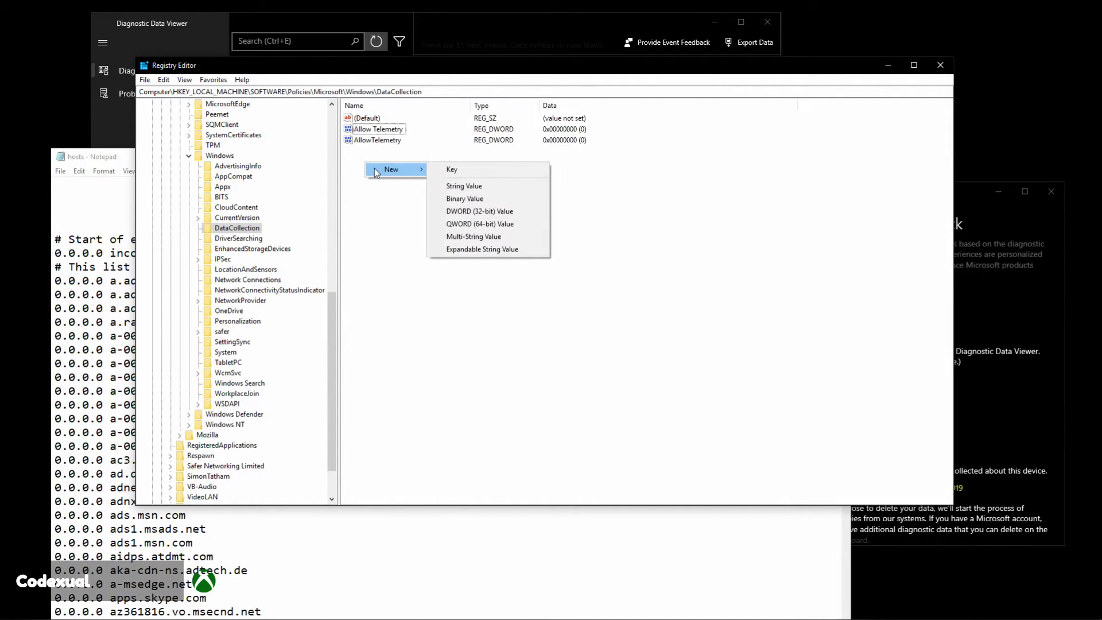
mouse_move(465, 211)
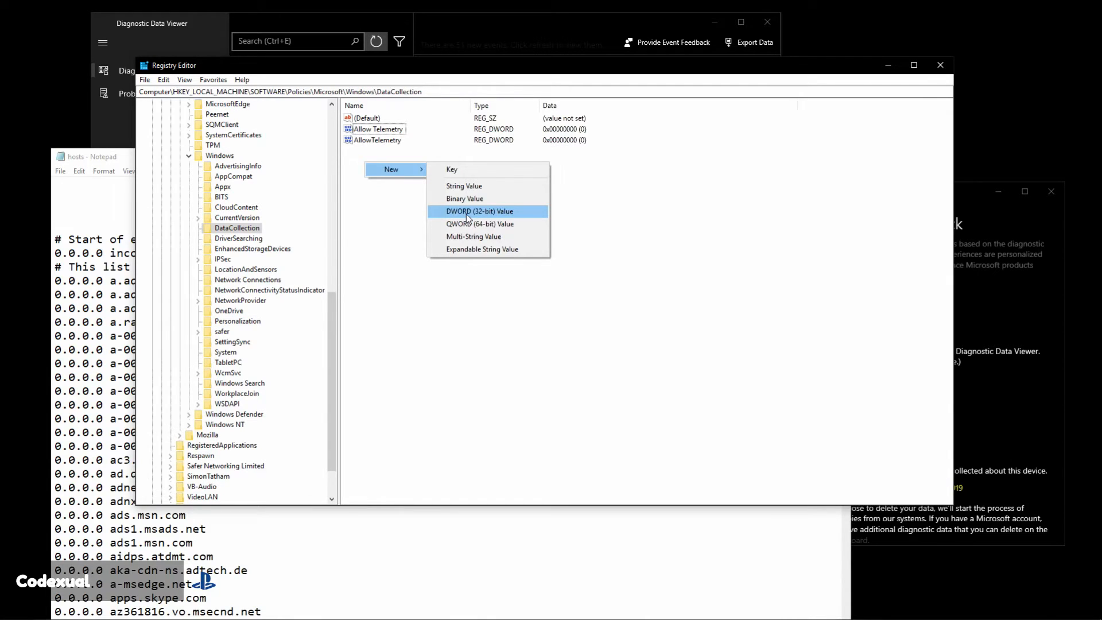
Step: Try naming New Value #1 'AllowTelemetry', dismiss the duplicate error, and open AllowTelemetry
click(478, 211)
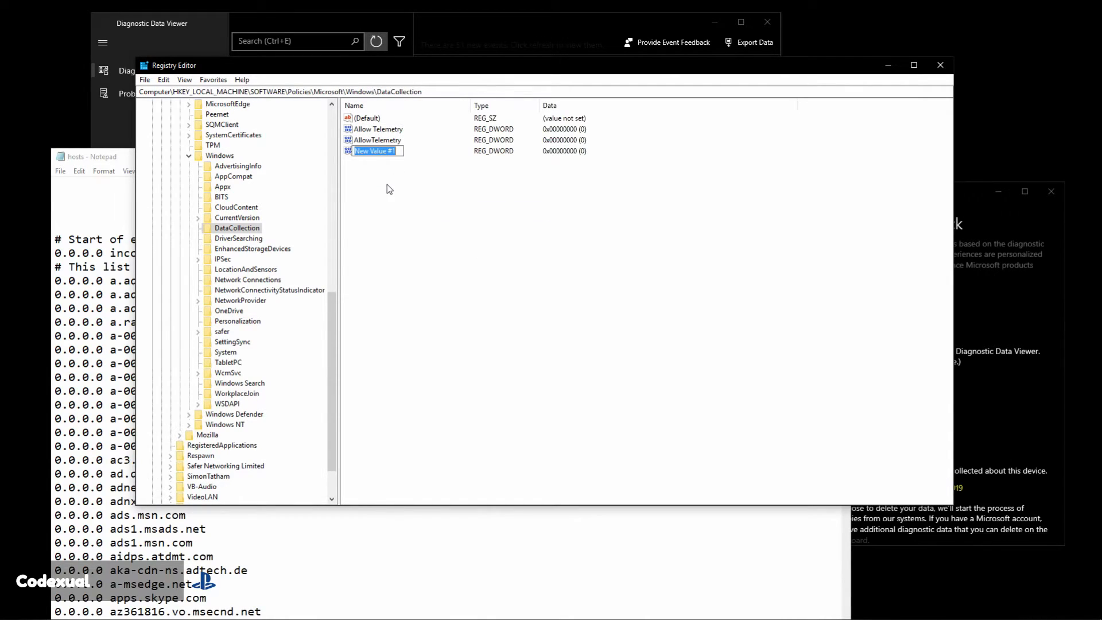
text(All)
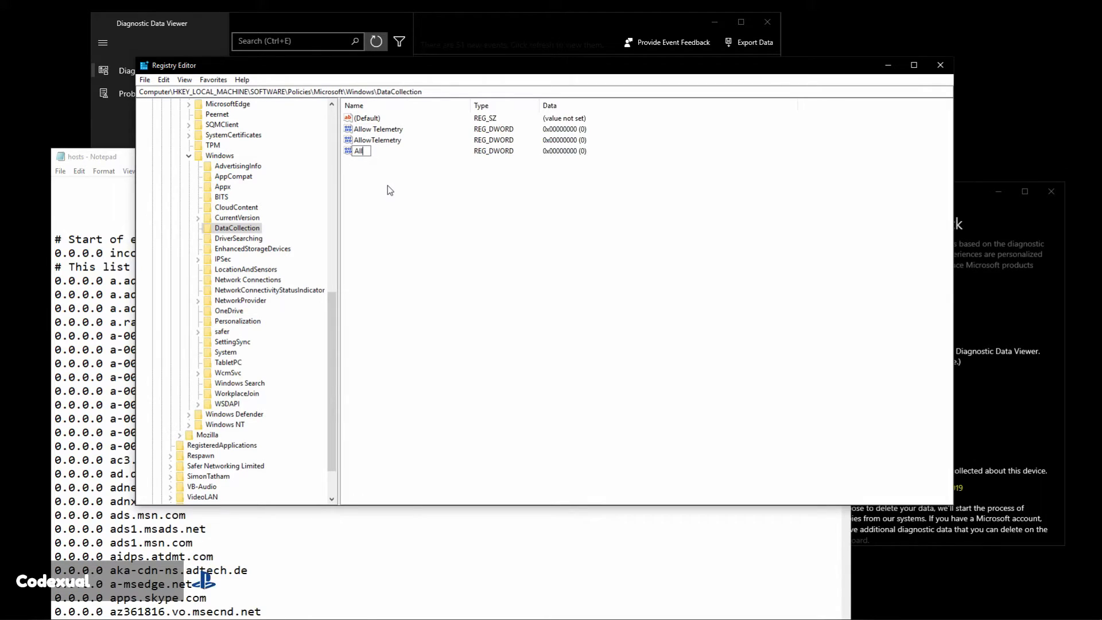
text(AllowTelem)
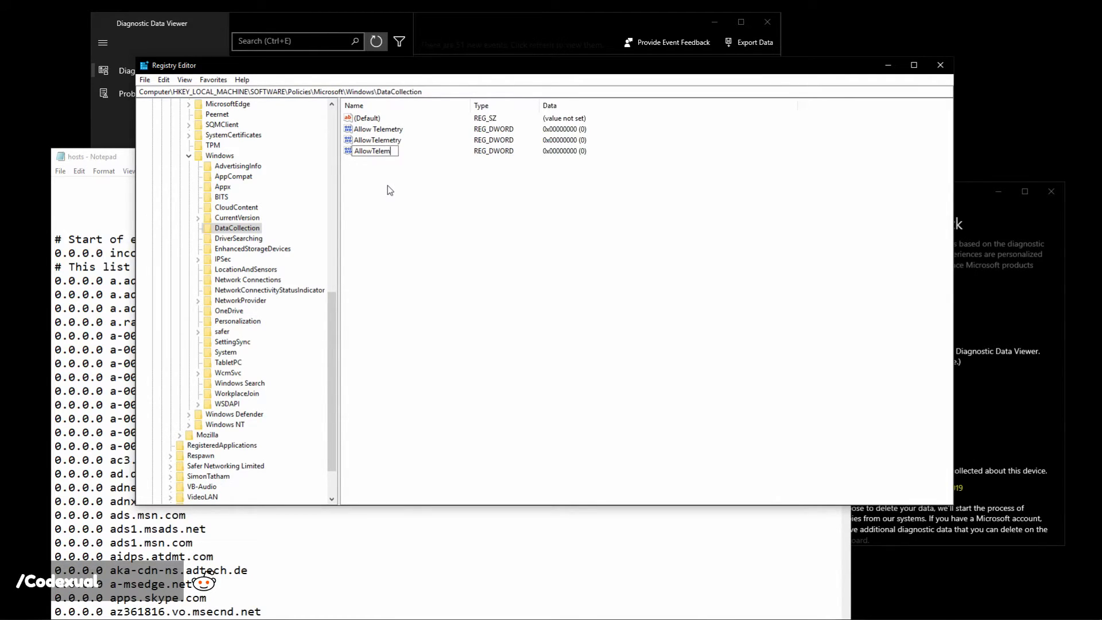
text(try)
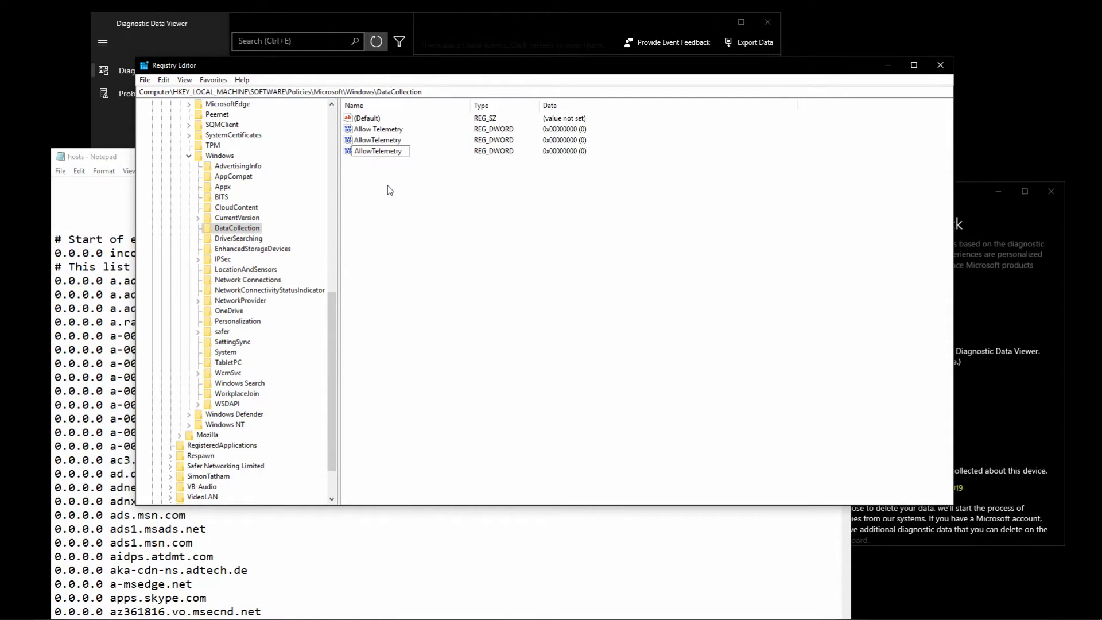
key(Enter)
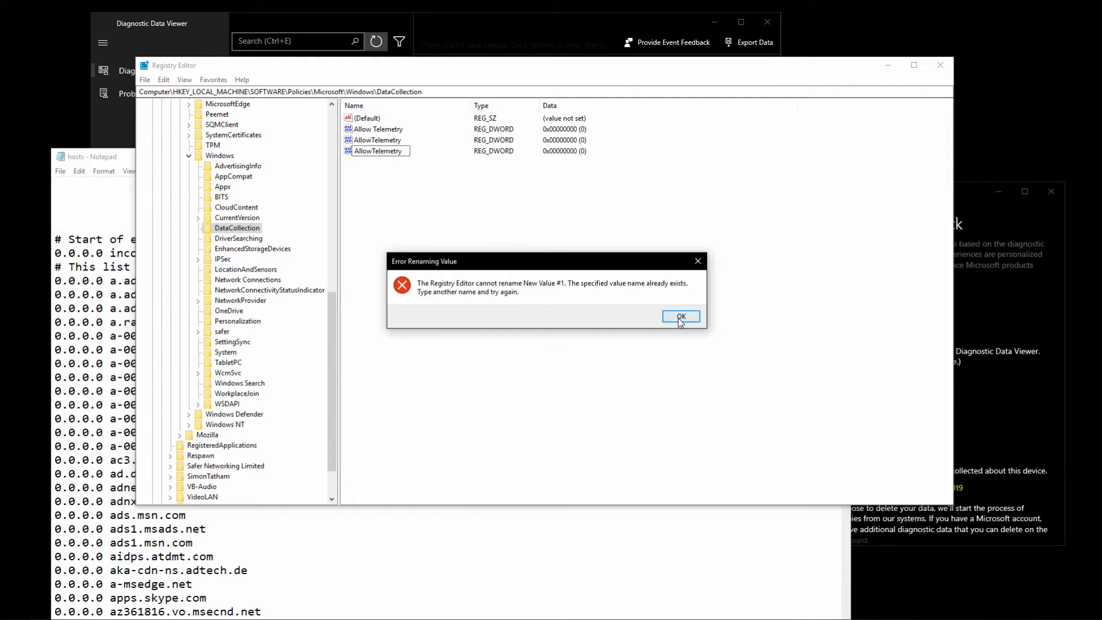
click(680, 317)
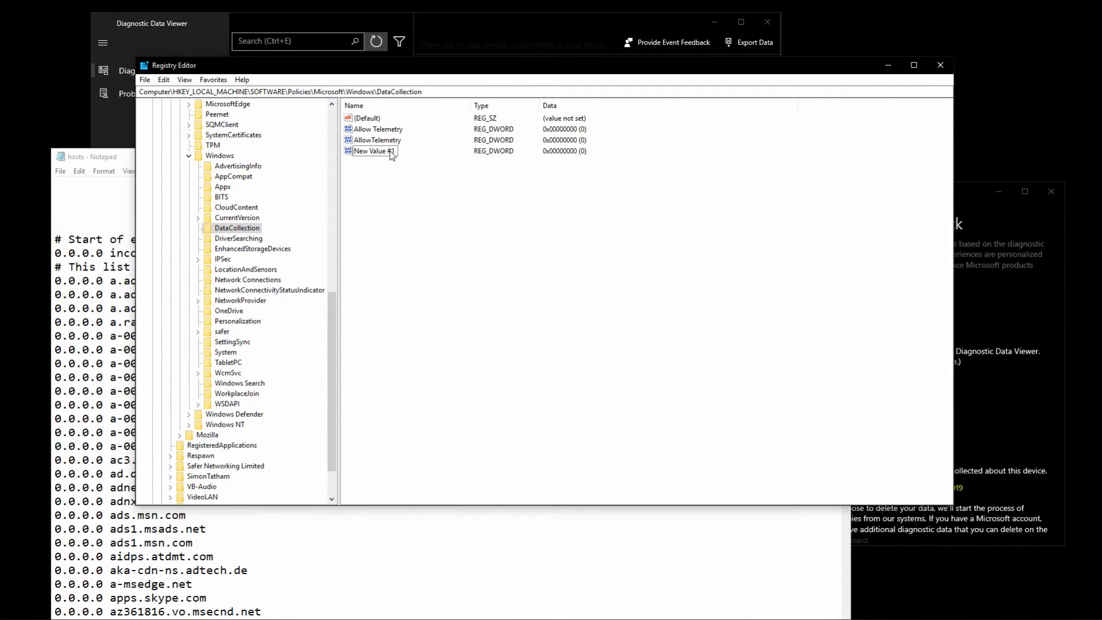
double_click(378, 140)
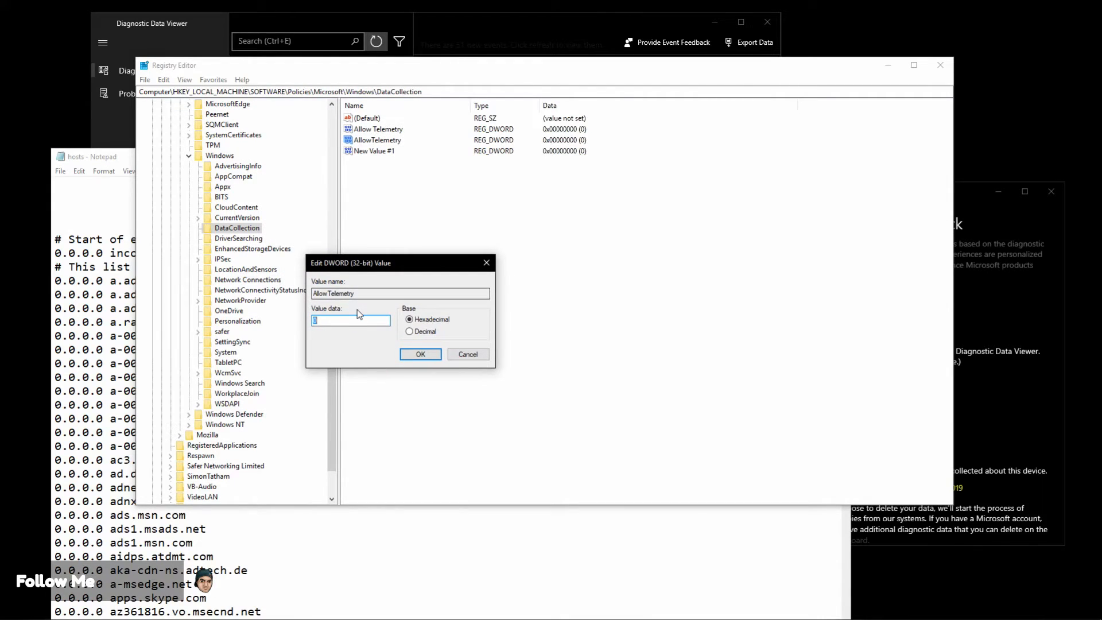
Step: Set AllowTelemetry's value data to 0 and delete the leftover New Value #1
text(0)
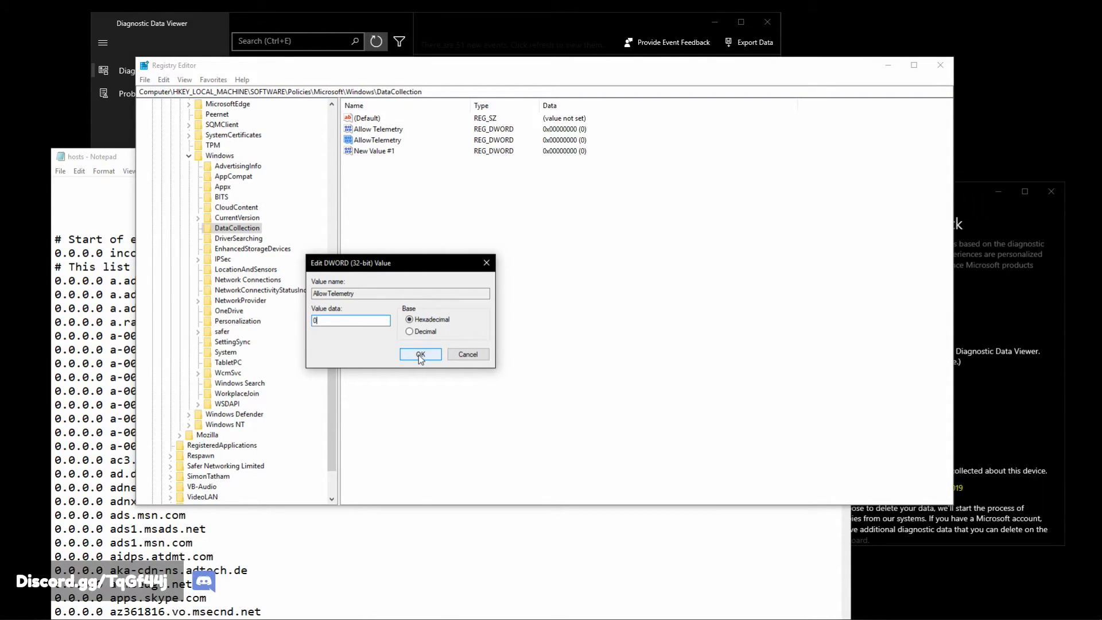
click(420, 354)
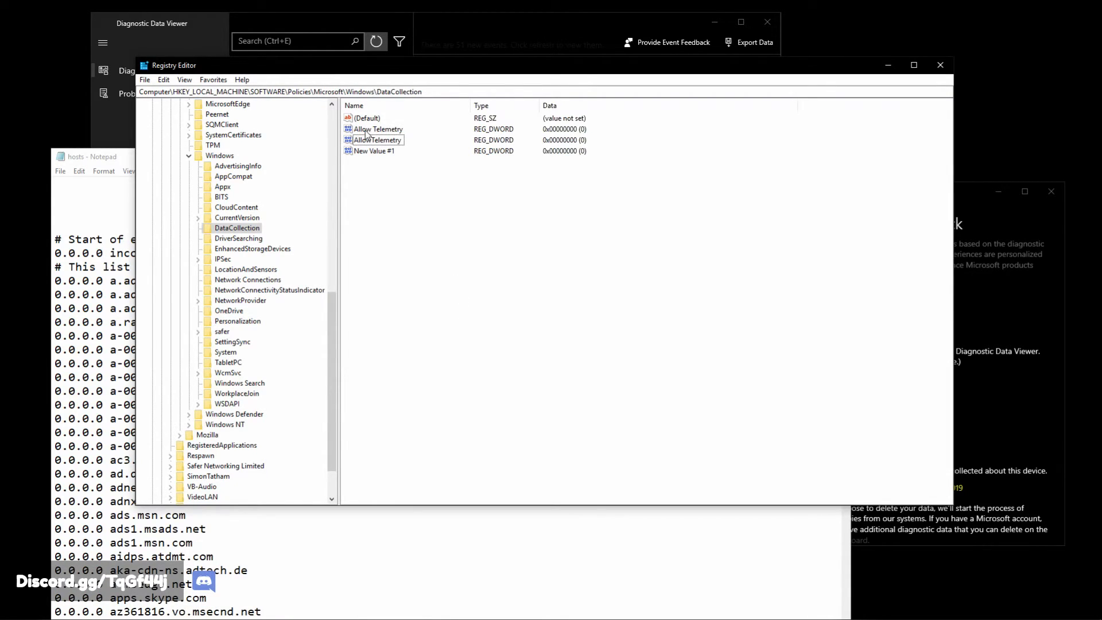
click(377, 128)
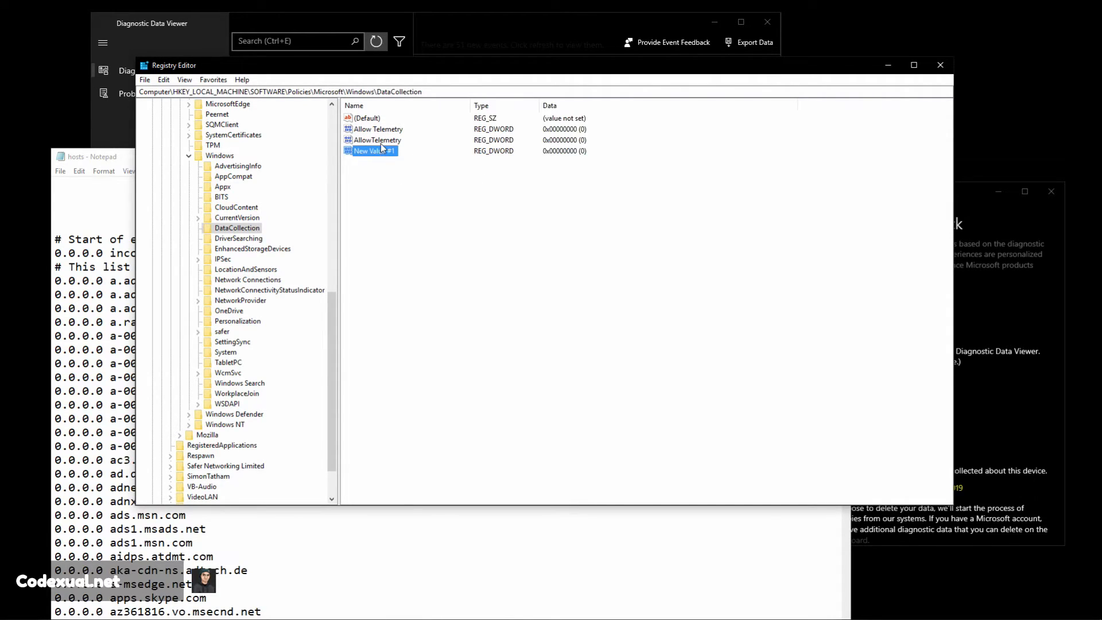
key(Delete)
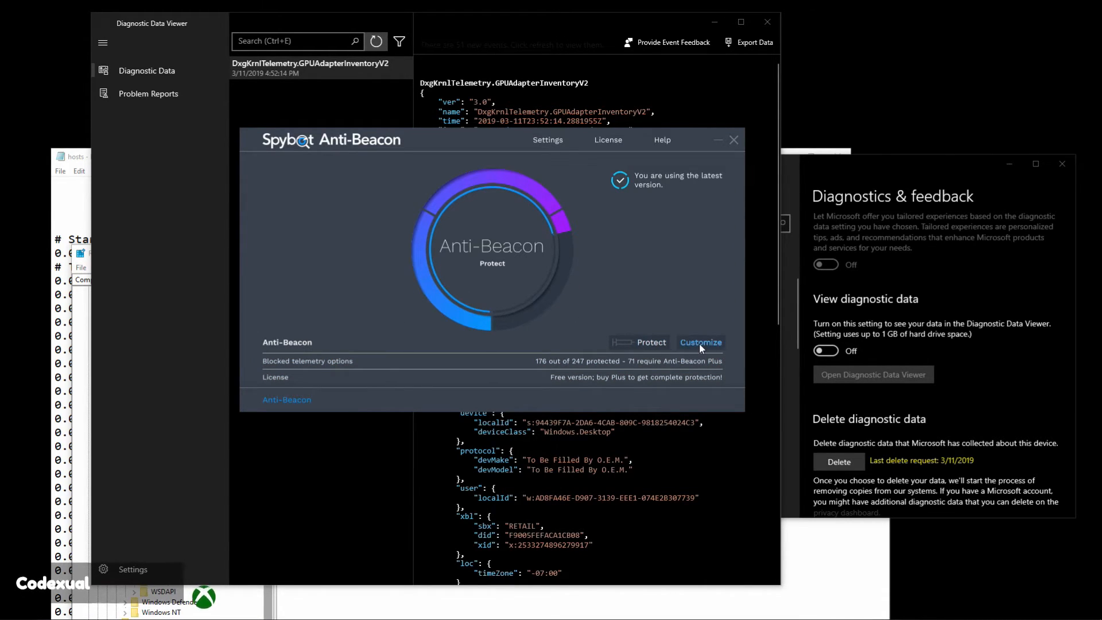
Step: Open Anti-Beacon's Customize immunizer list, move its window, and scroll through the entries
click(700, 342)
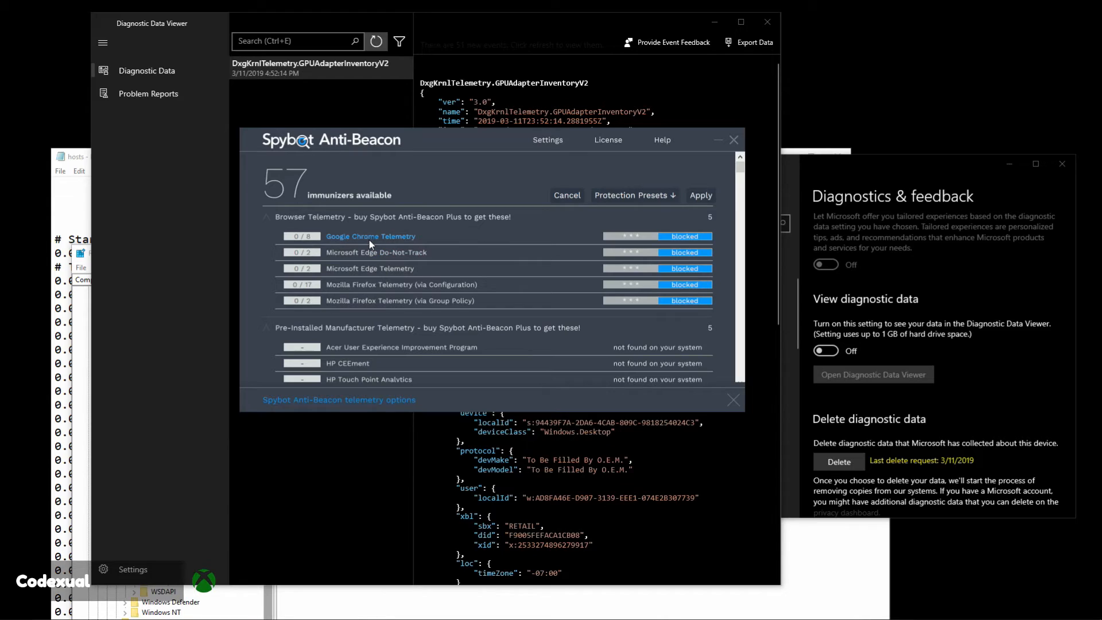
mouse_move(421, 304)
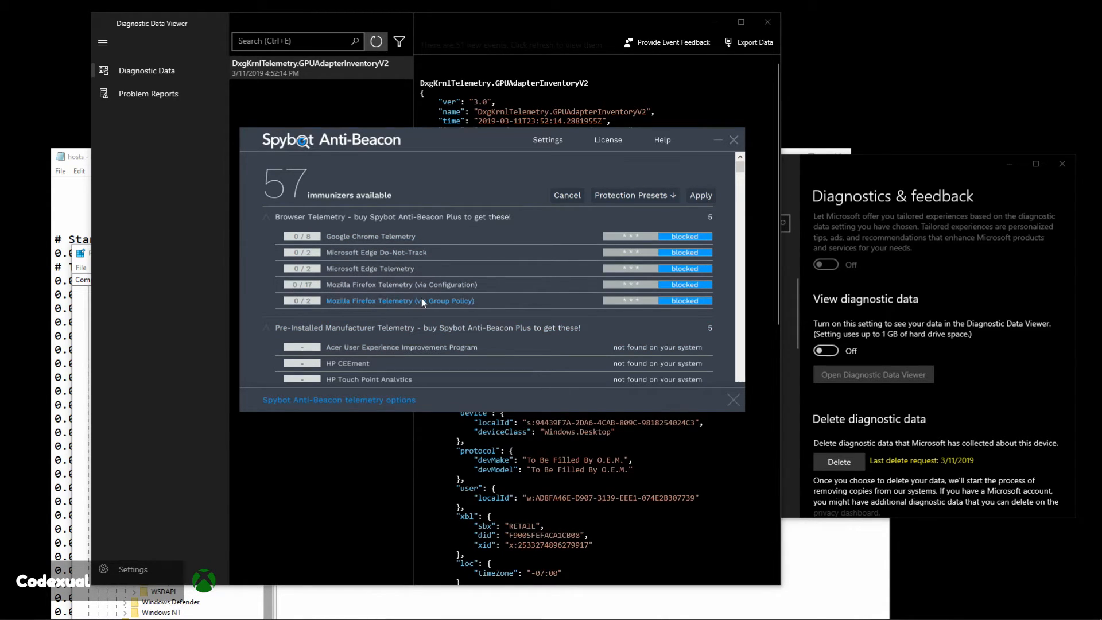
scroll(down, 3)
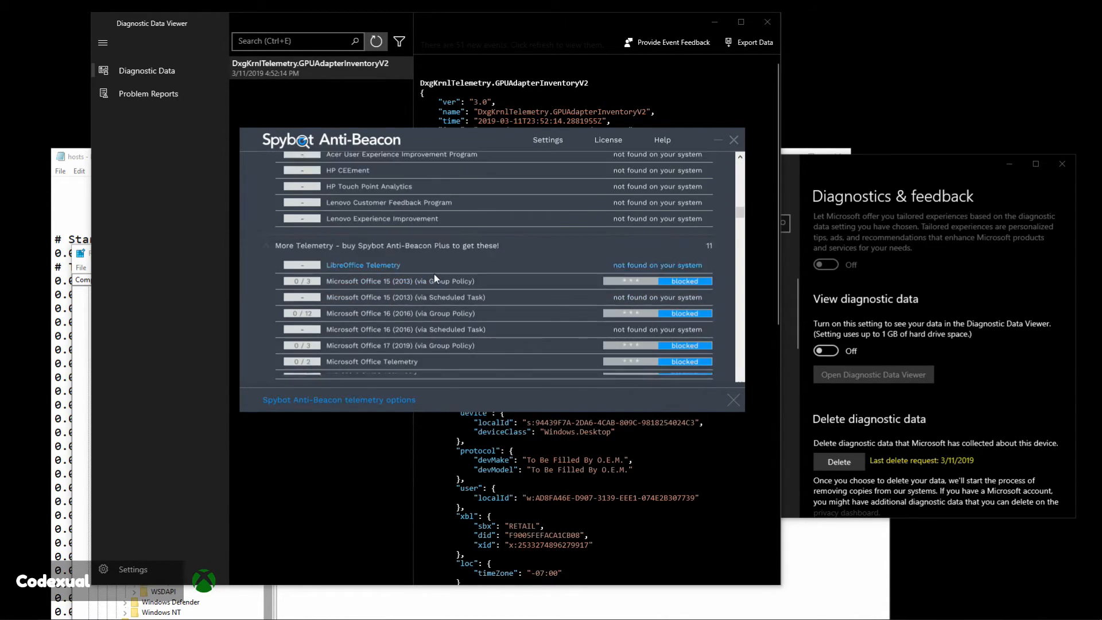
scroll(down, 3)
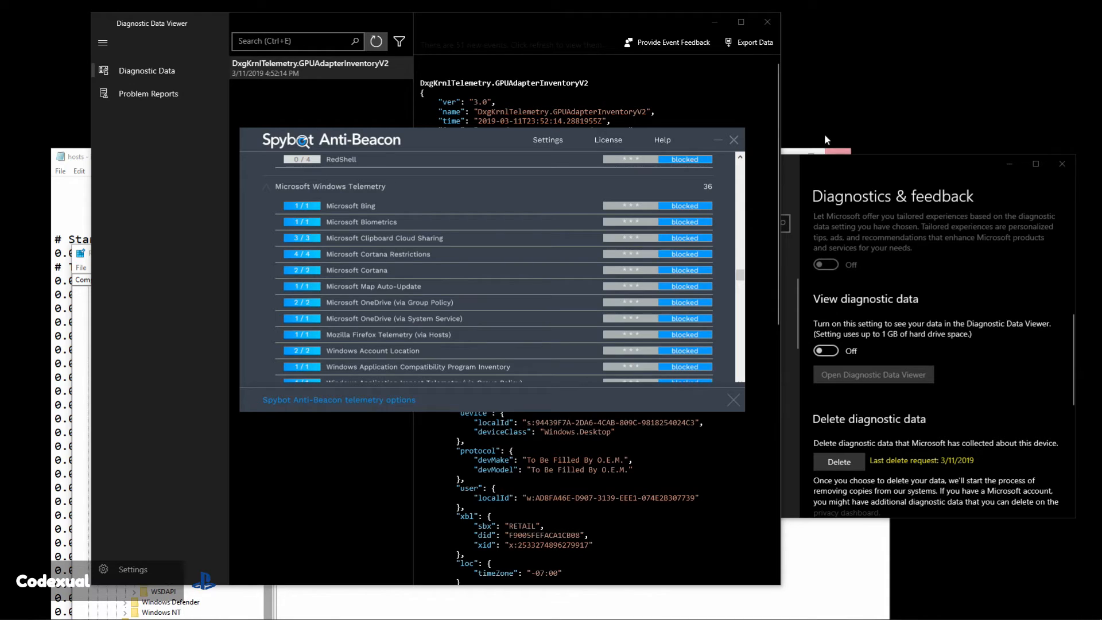
drag(330, 139, 532, 284)
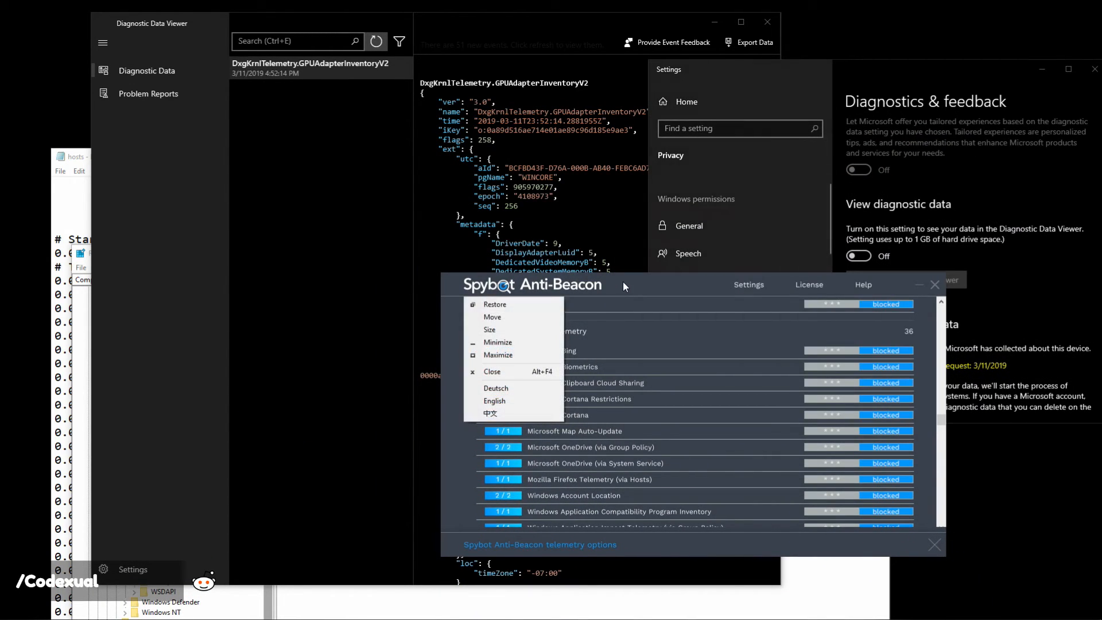
mouse_move(656, 303)
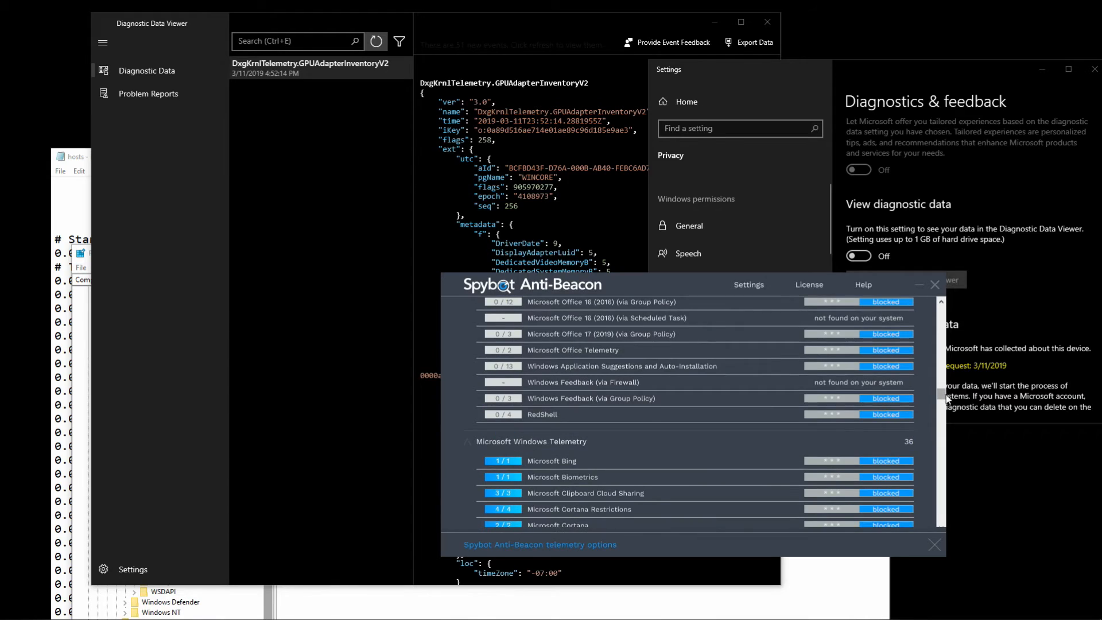
scroll(down, 3)
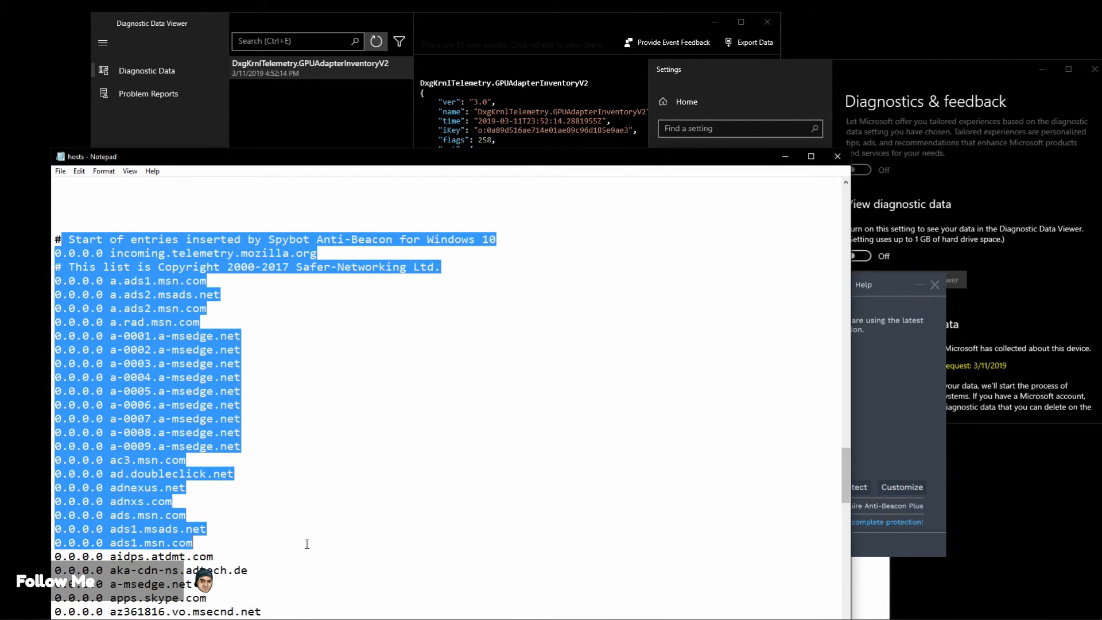
Step: Scroll the hosts file to Spybot's closing marker and nudge the Anti-Beacon window right
scroll(down, 3)
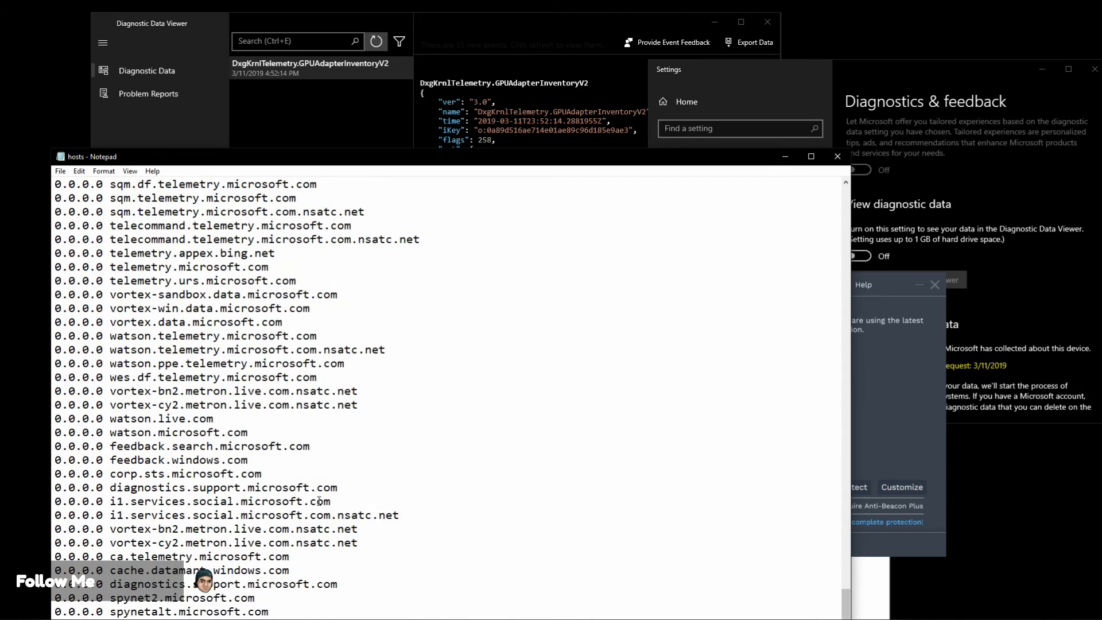
mouse_move(395, 520)
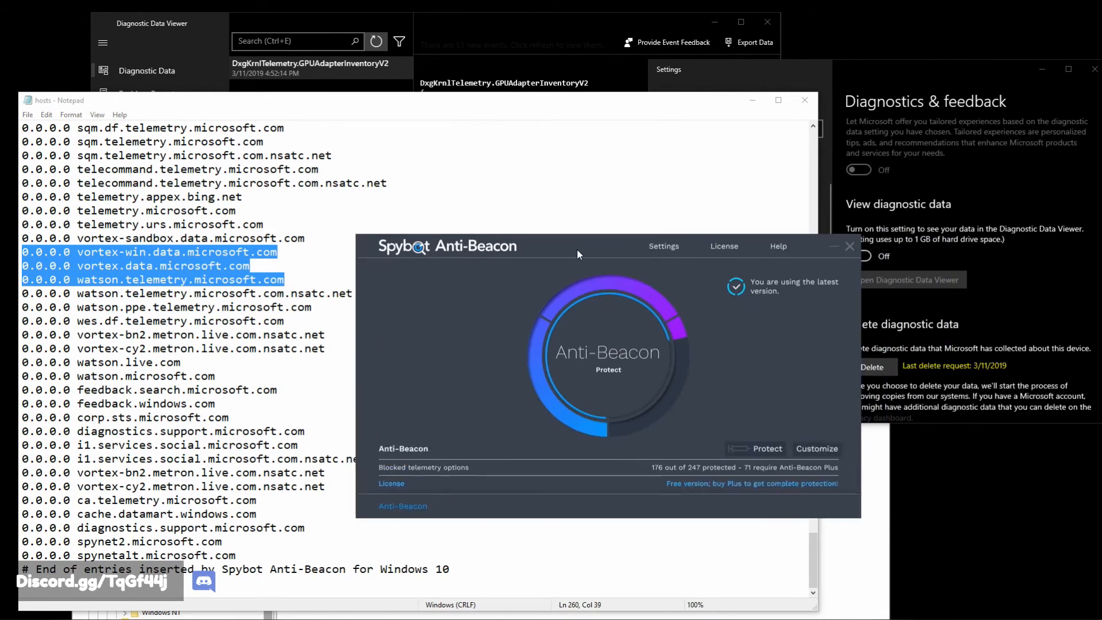
drag(576, 253, 606, 269)
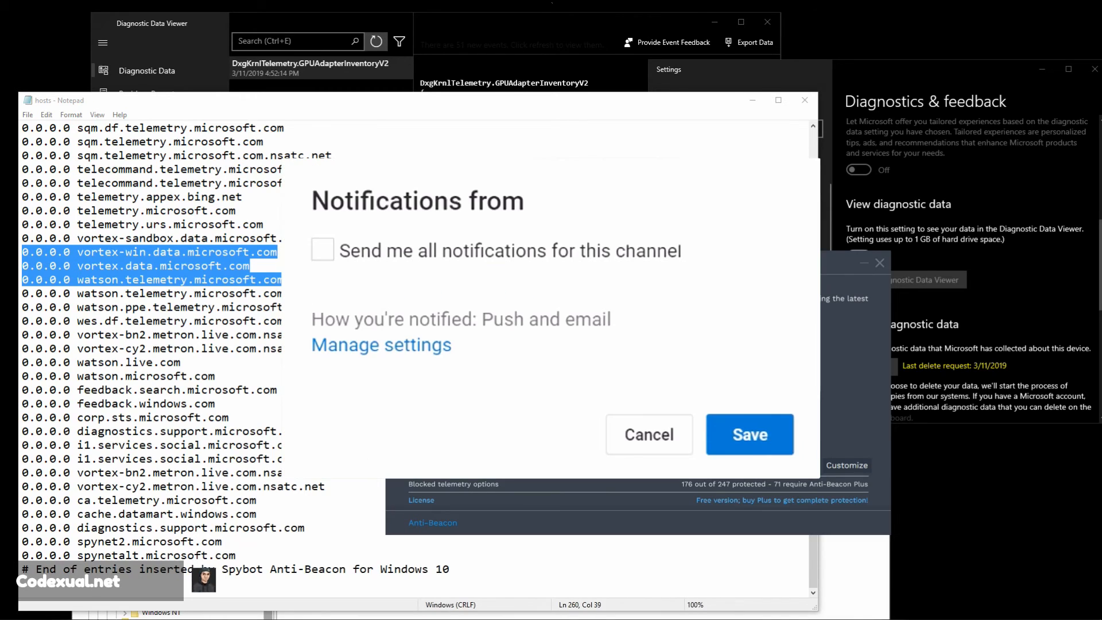
click(323, 250)
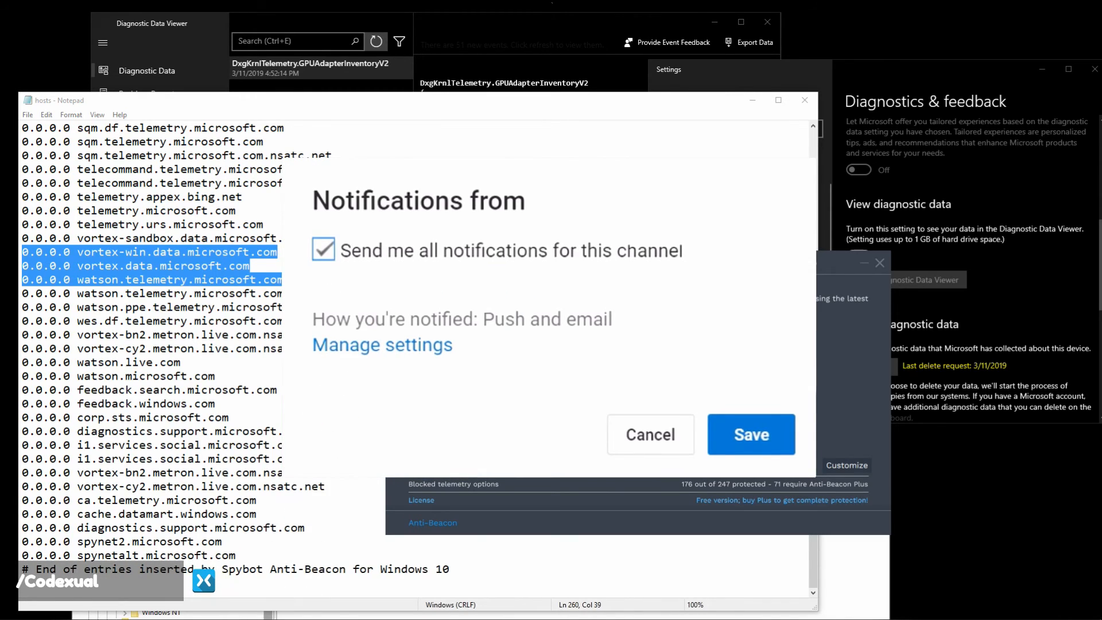